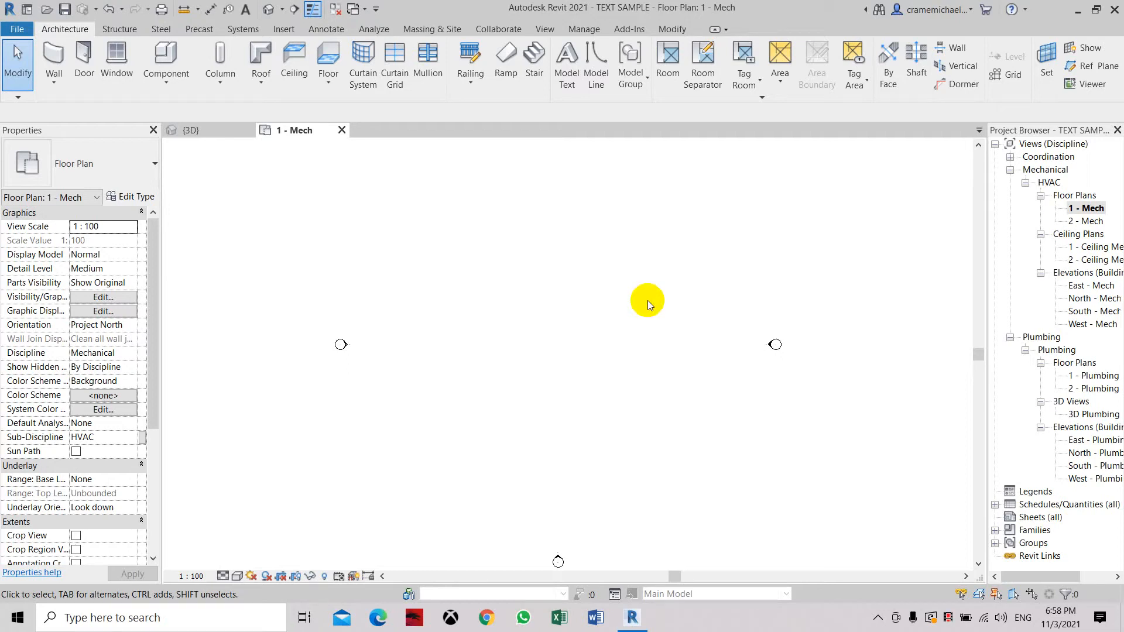
pyautogui.moveTo(629, 317)
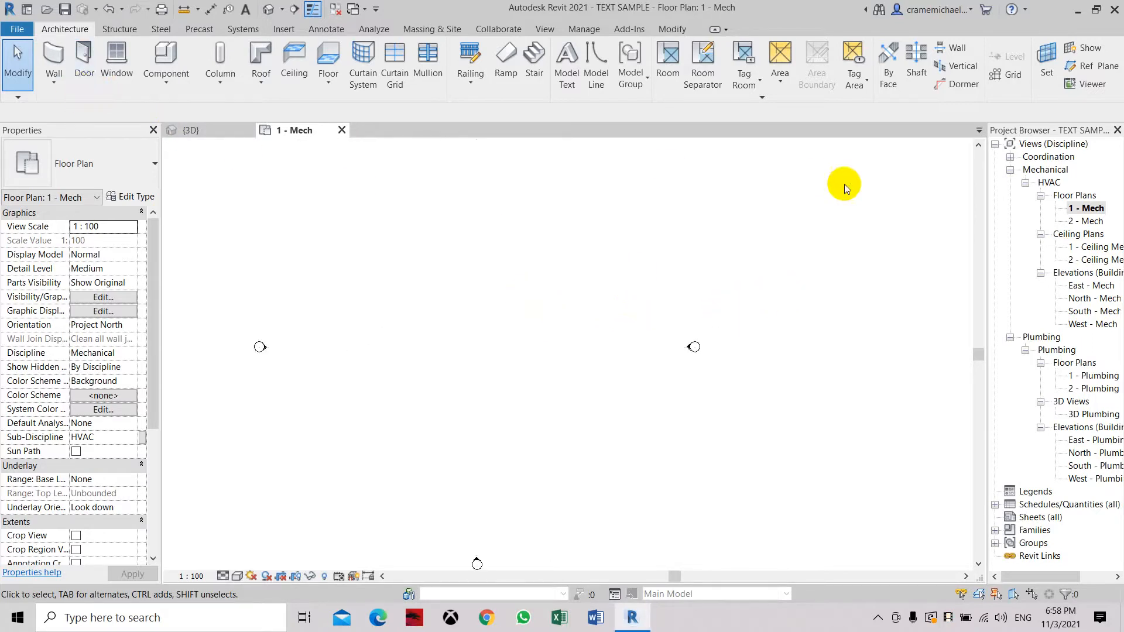
pyautogui.moveTo(1084, 183)
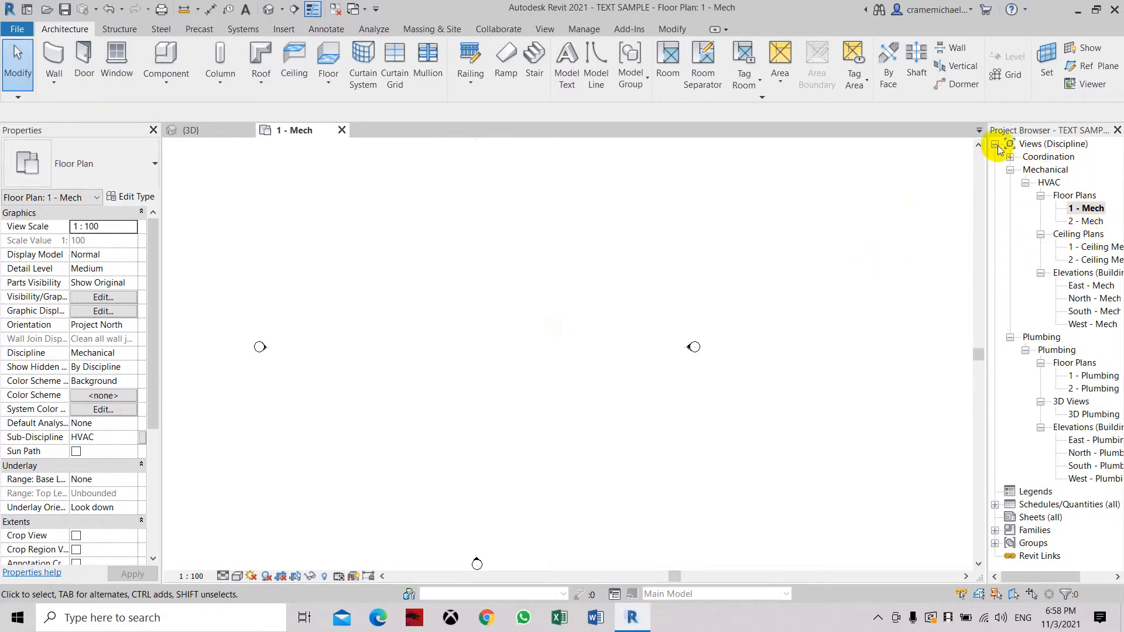
pyautogui.moveTo(1065, 201)
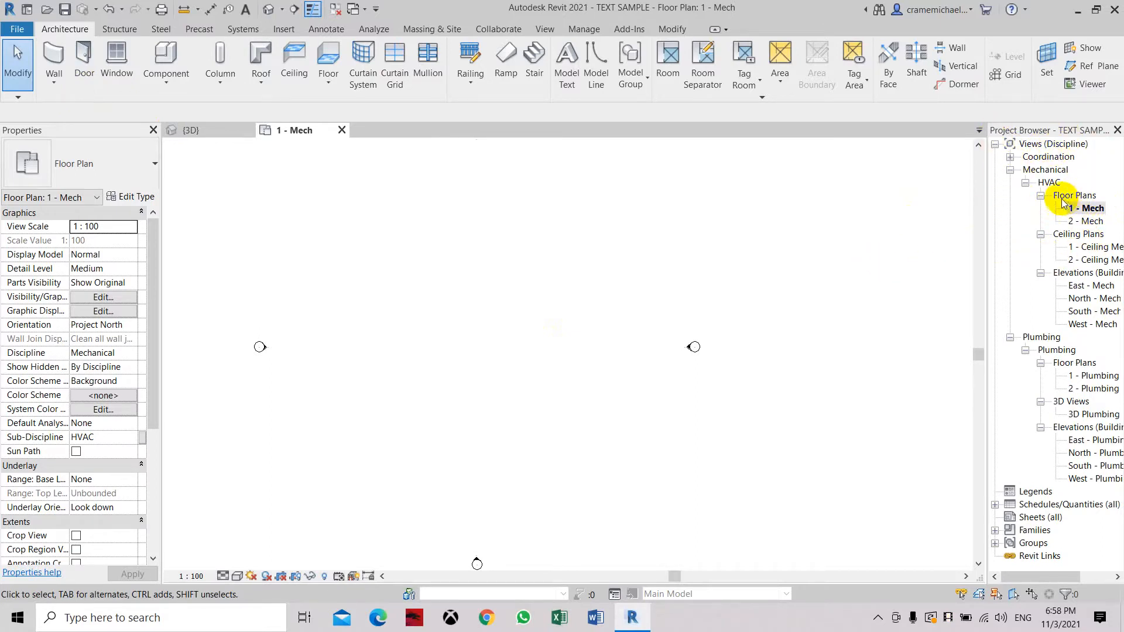
# Draw a 10000 mm horizontal Generic 200mm architectural wall in the 1 - Mech plan
pyautogui.click(1090, 207)
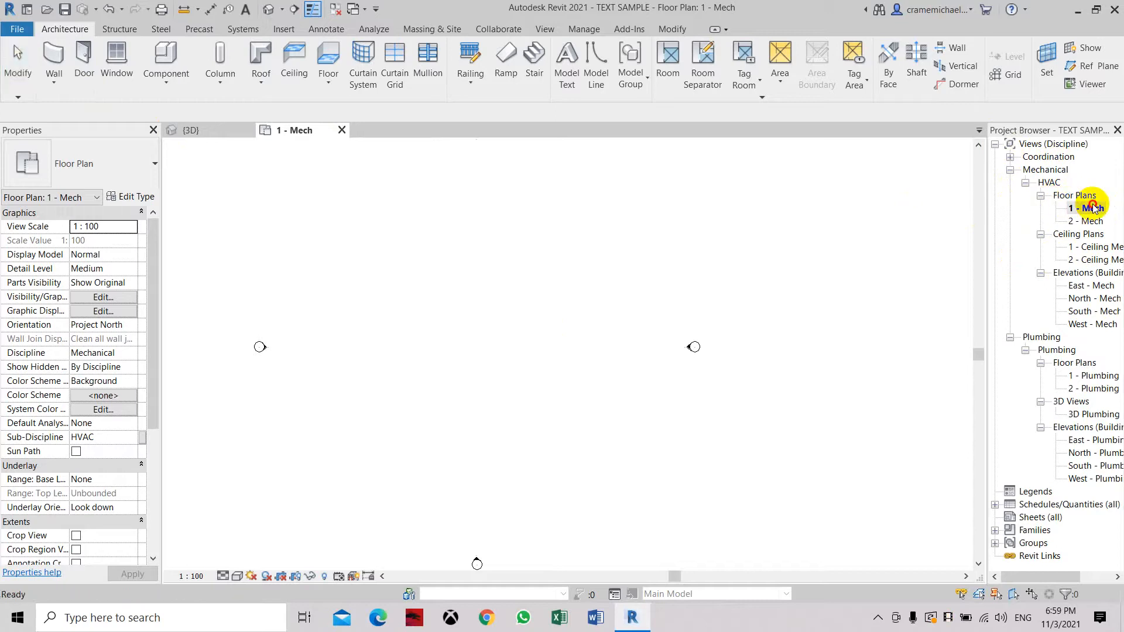
pyautogui.click(53, 61)
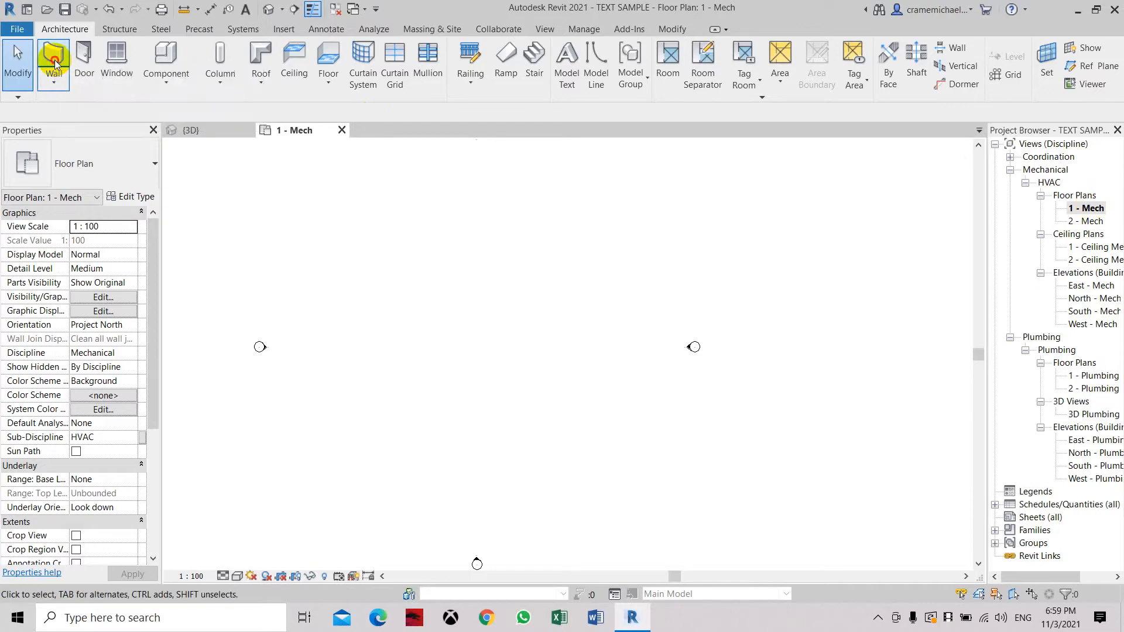
pyautogui.click(54, 61)
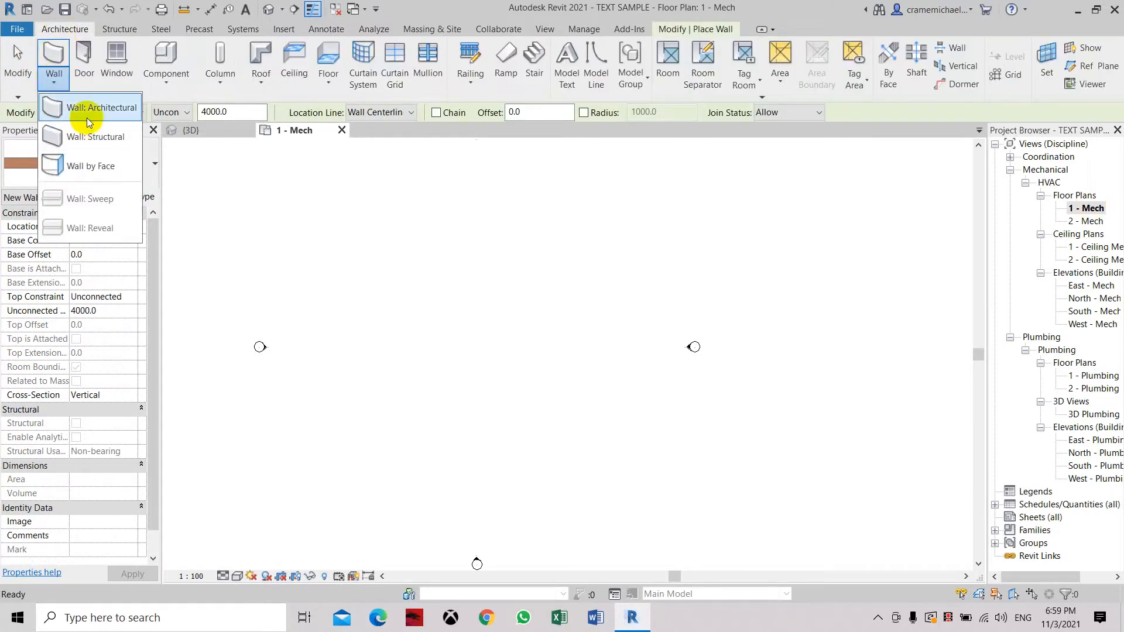
pyautogui.click(98, 106)
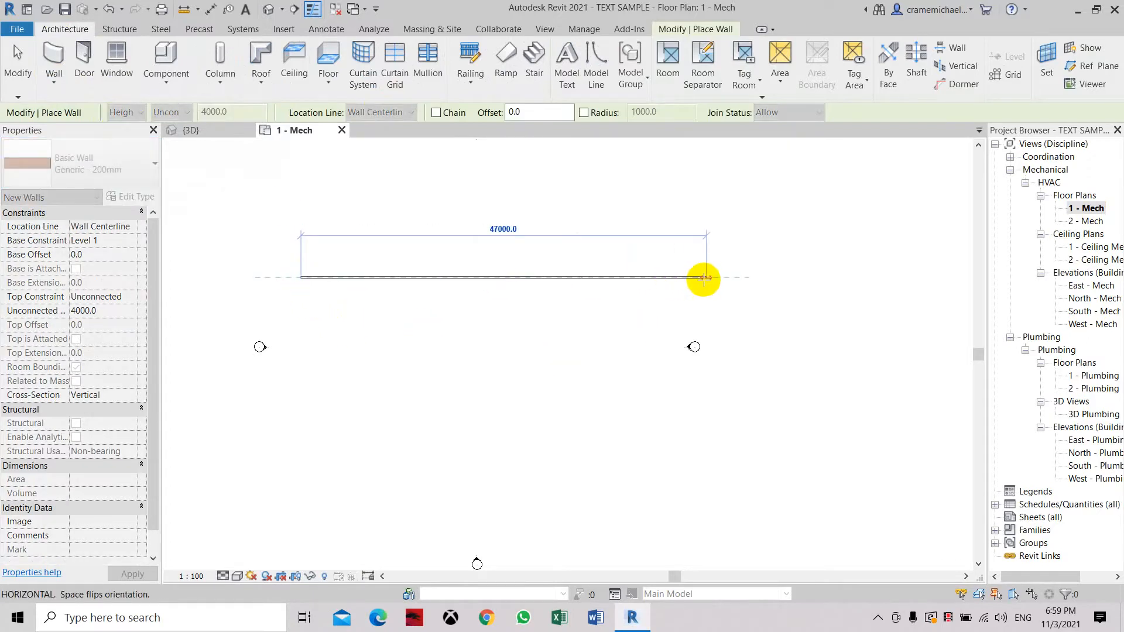
pyautogui.moveTo(705, 279); pyautogui.dragTo(586, 279)
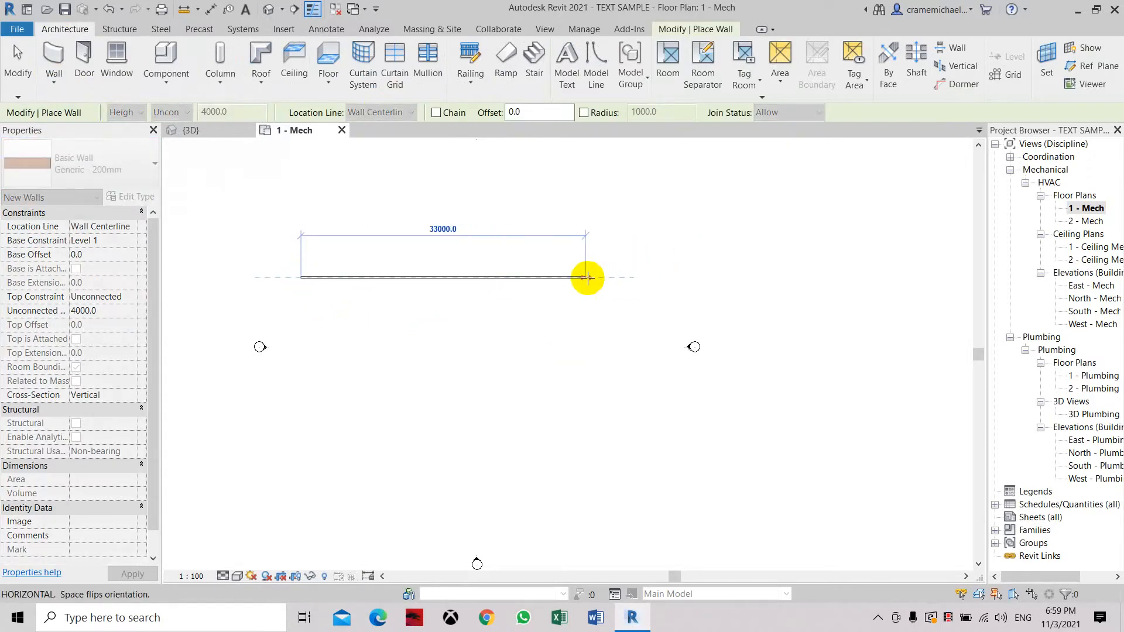
pyautogui.write('1')
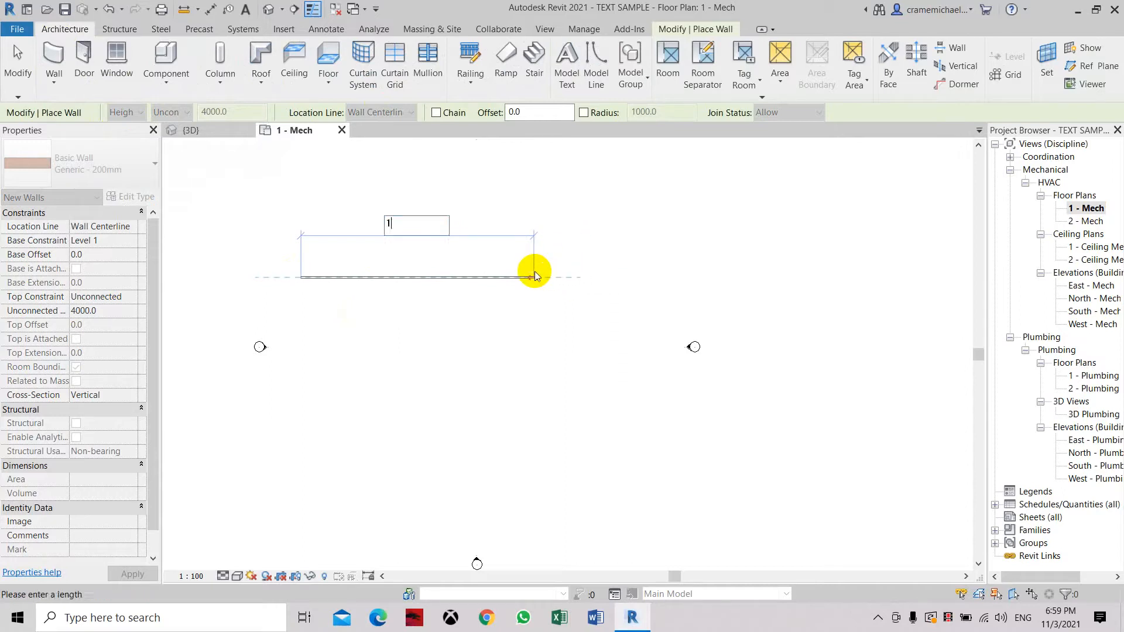
pyautogui.write('0000')
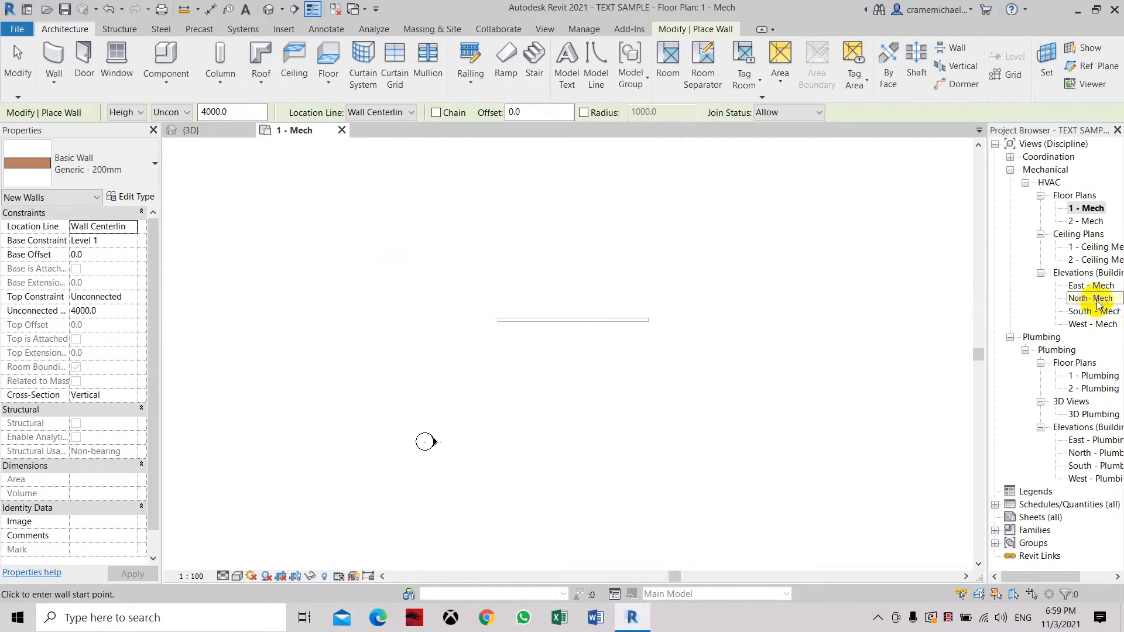
# Open North - Mech from the Project Browser Elevations to see the wall's front
pyautogui.doubleClick(1091, 298)
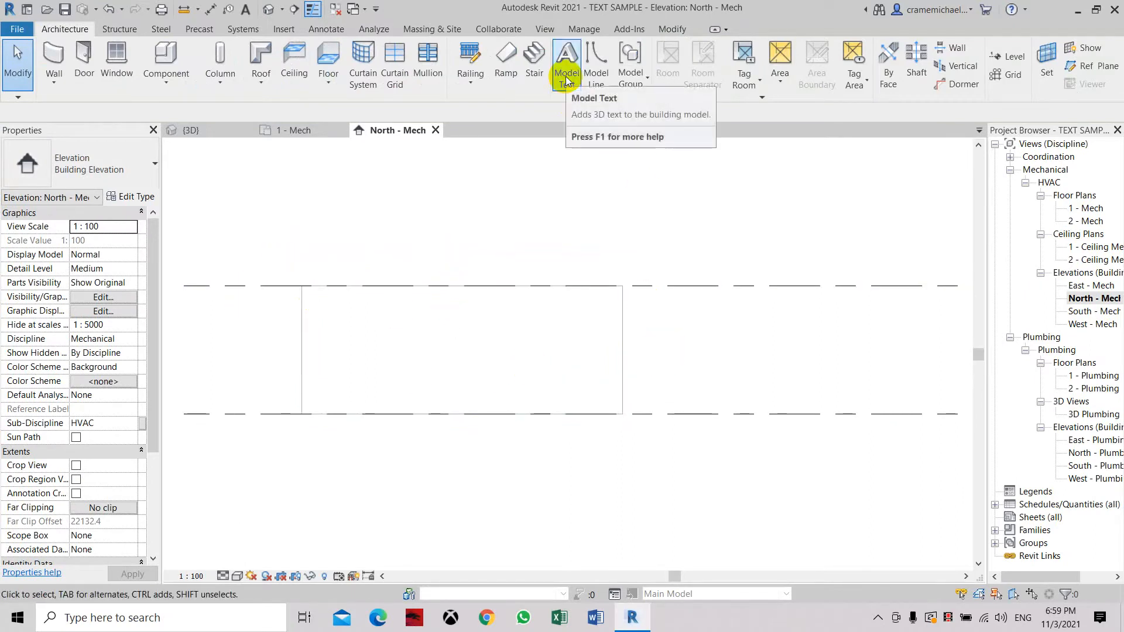
# Begin Model Text, choosing Pick a plane and picking the wall face as work plane
pyautogui.click(565, 61)
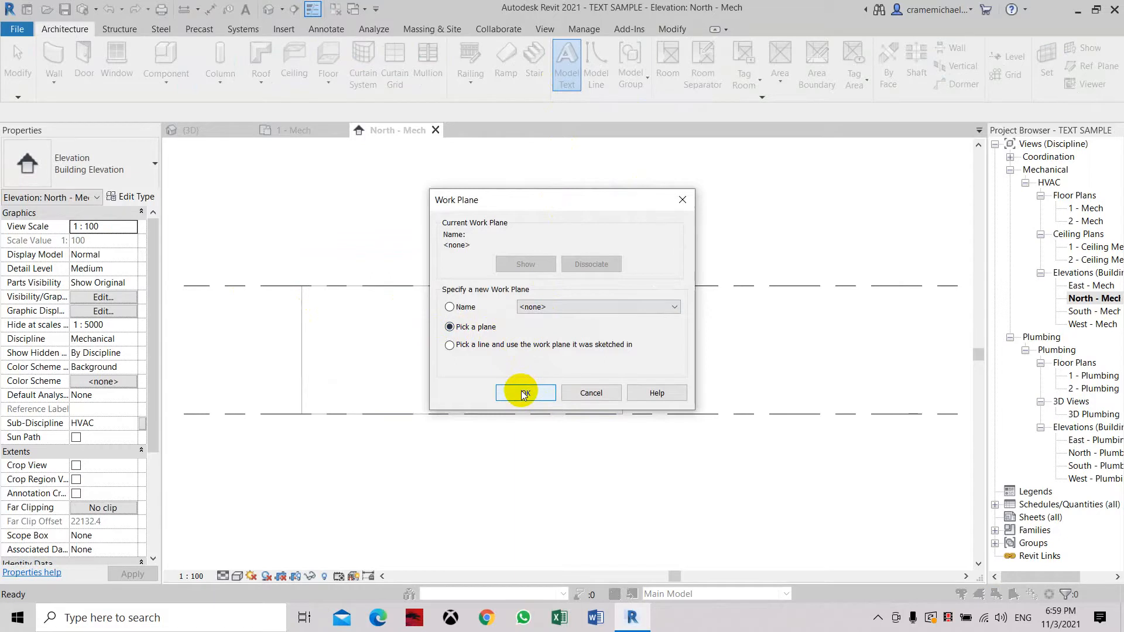
pyautogui.click(525, 393)
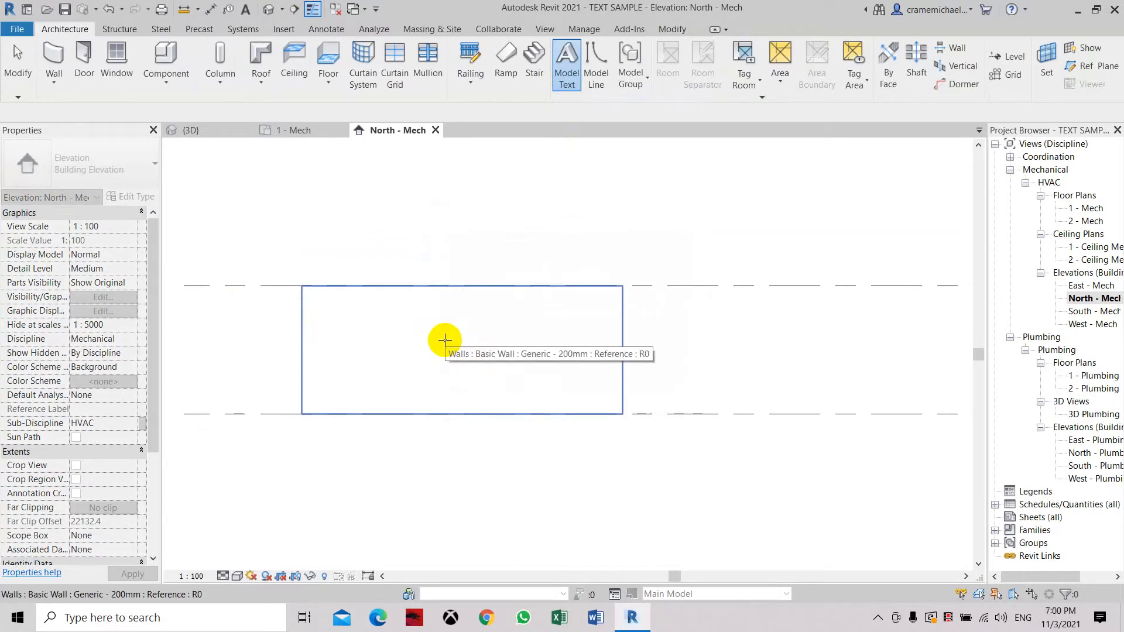
pyautogui.click(565, 65)
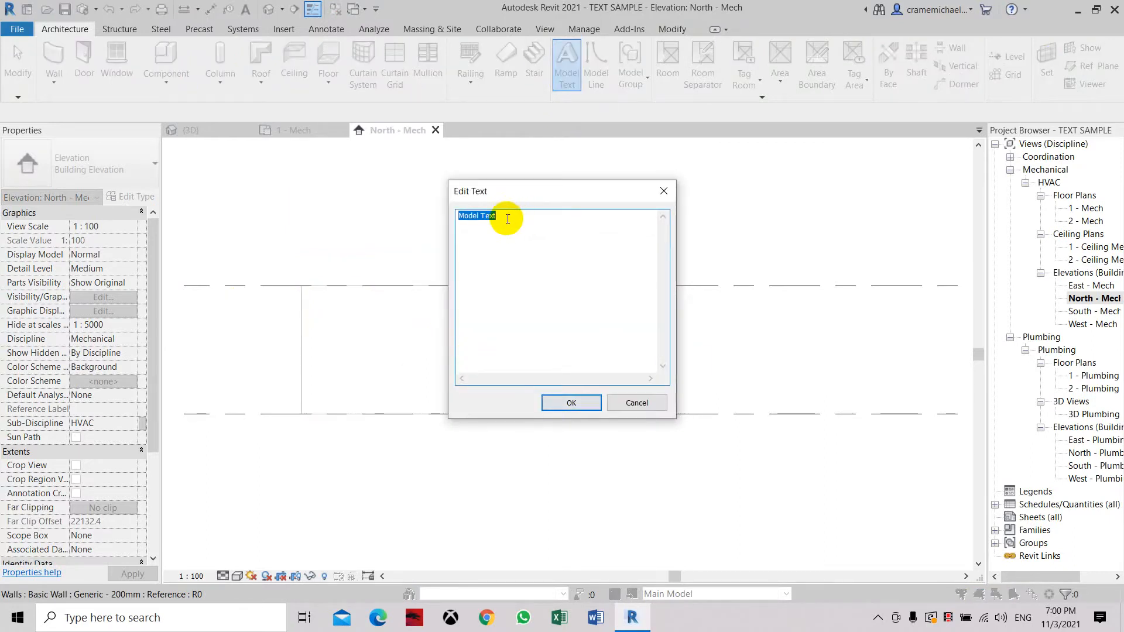
# Enter the model text 'REVIT' and 'AUTODESK' on two lines and confirm it
pyautogui.write('A')
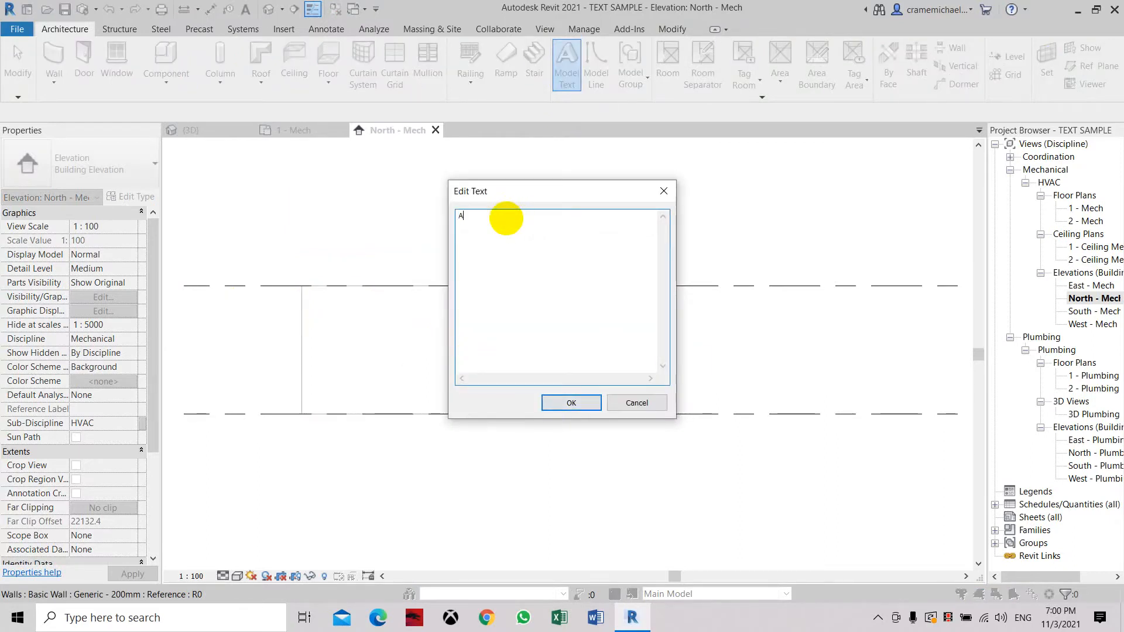
pyautogui.write('UTO')
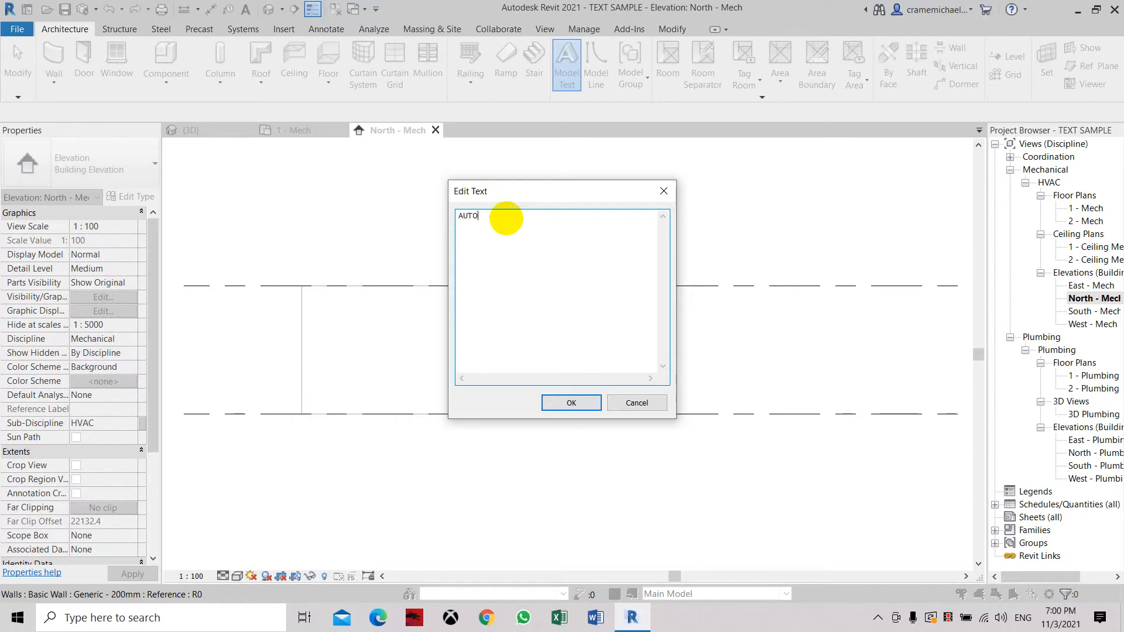
pyautogui.write('CAD')
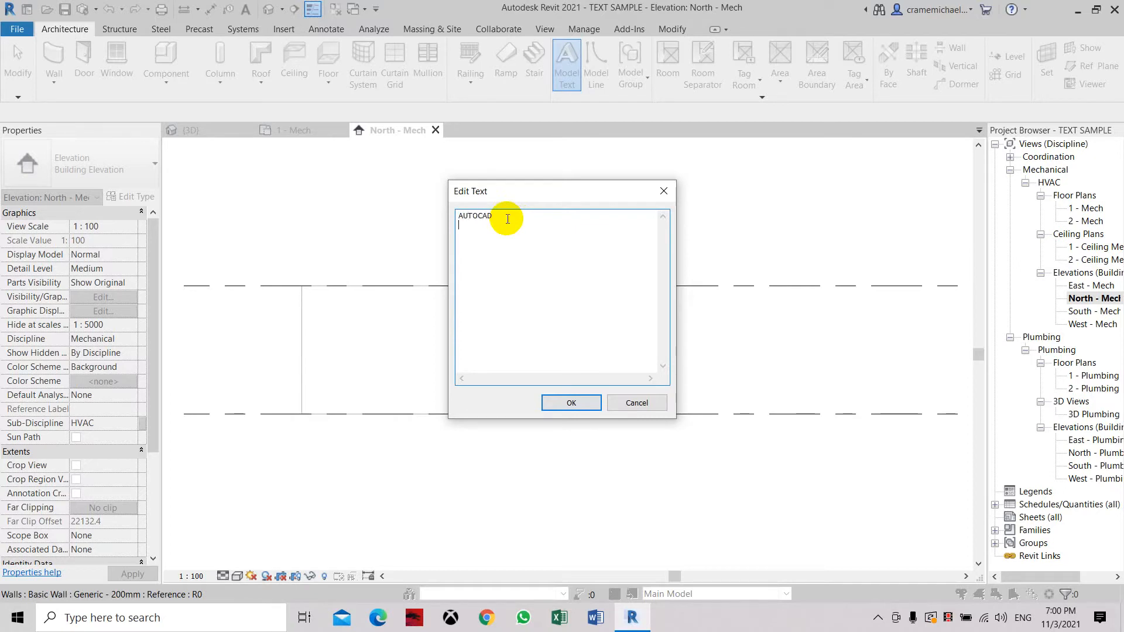
pyautogui.write('REV')
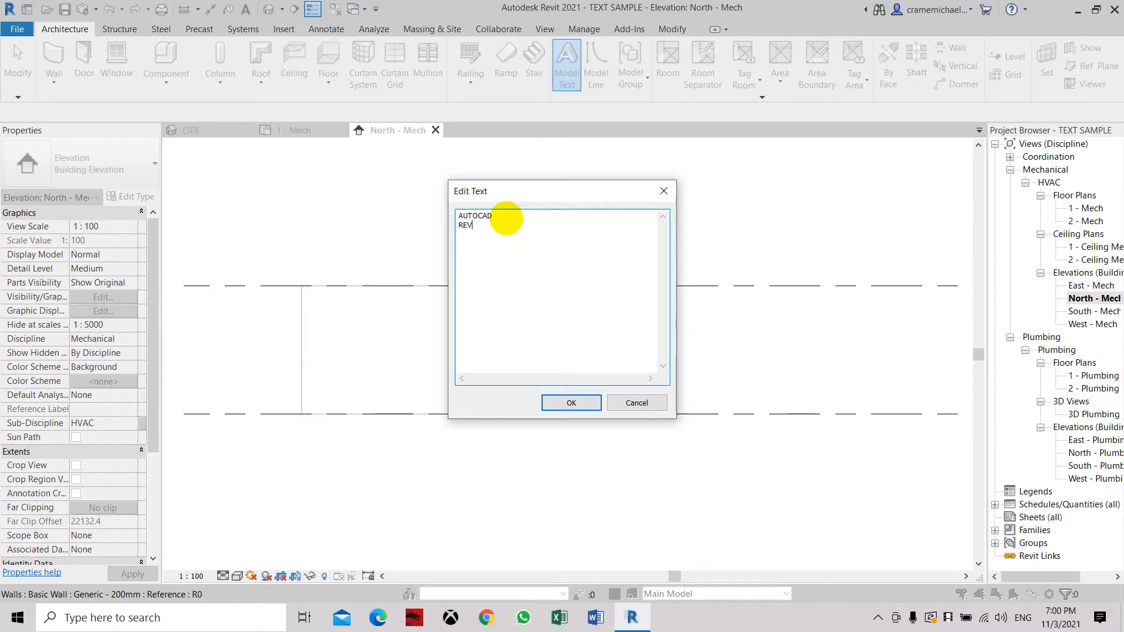
pyautogui.press('Backspace')
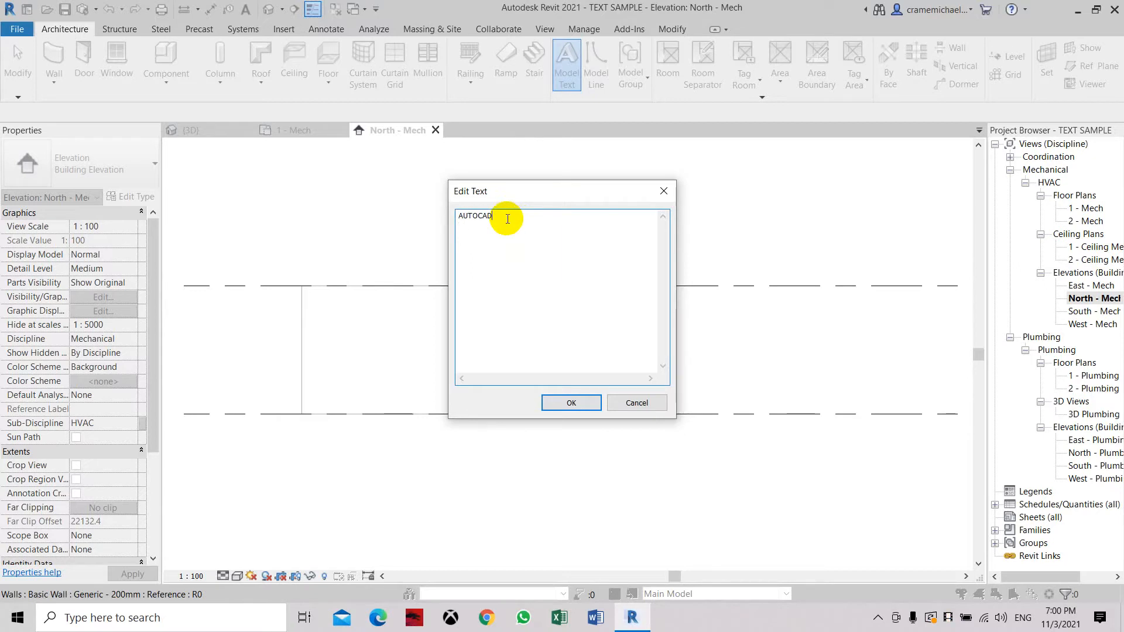
pyautogui.write('RE')
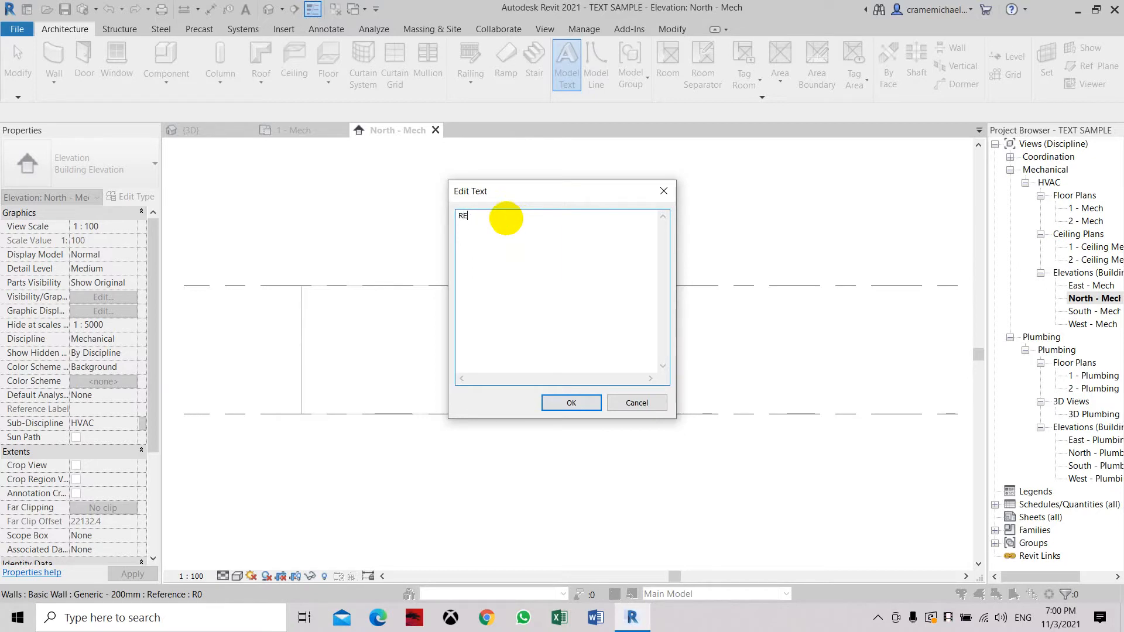
pyautogui.write('VIT')
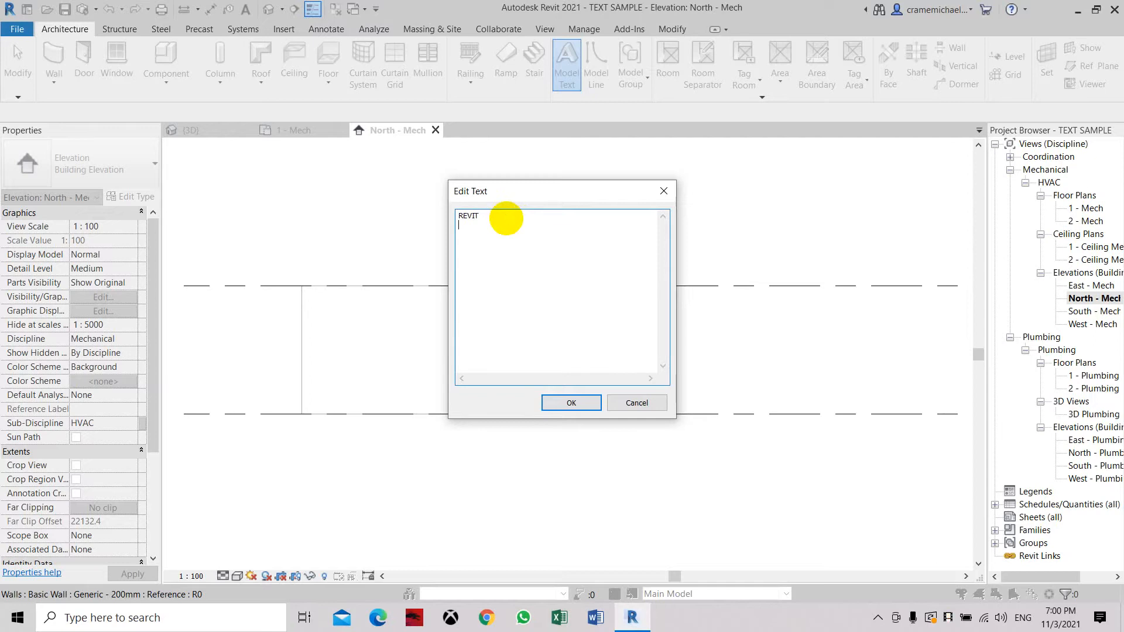
pyautogui.write('AUTO')
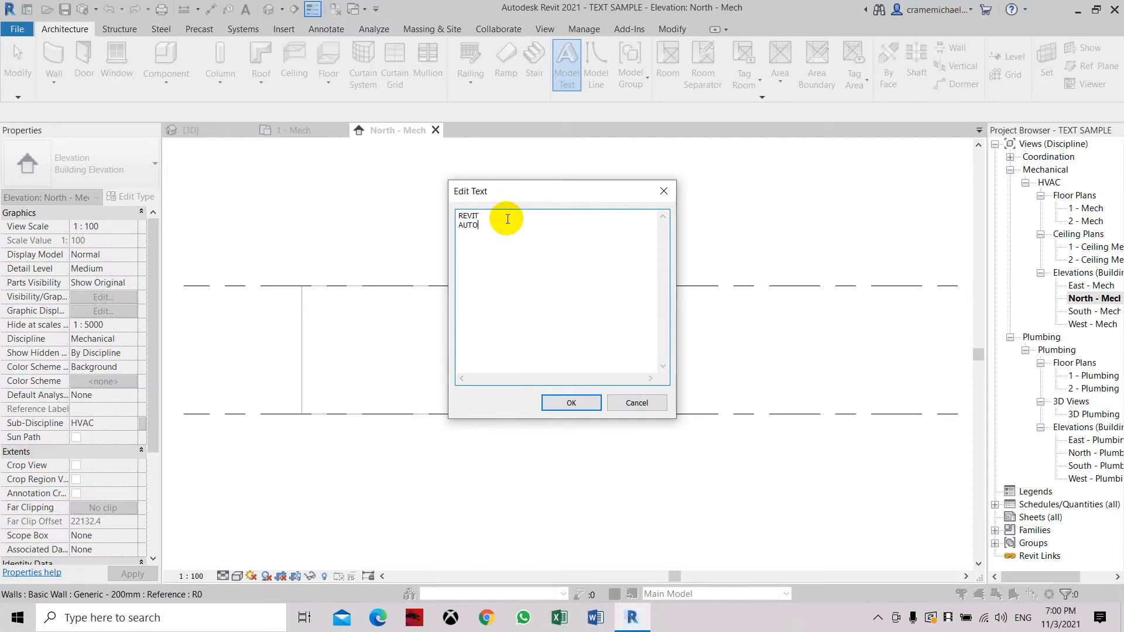
pyautogui.write('DESK')
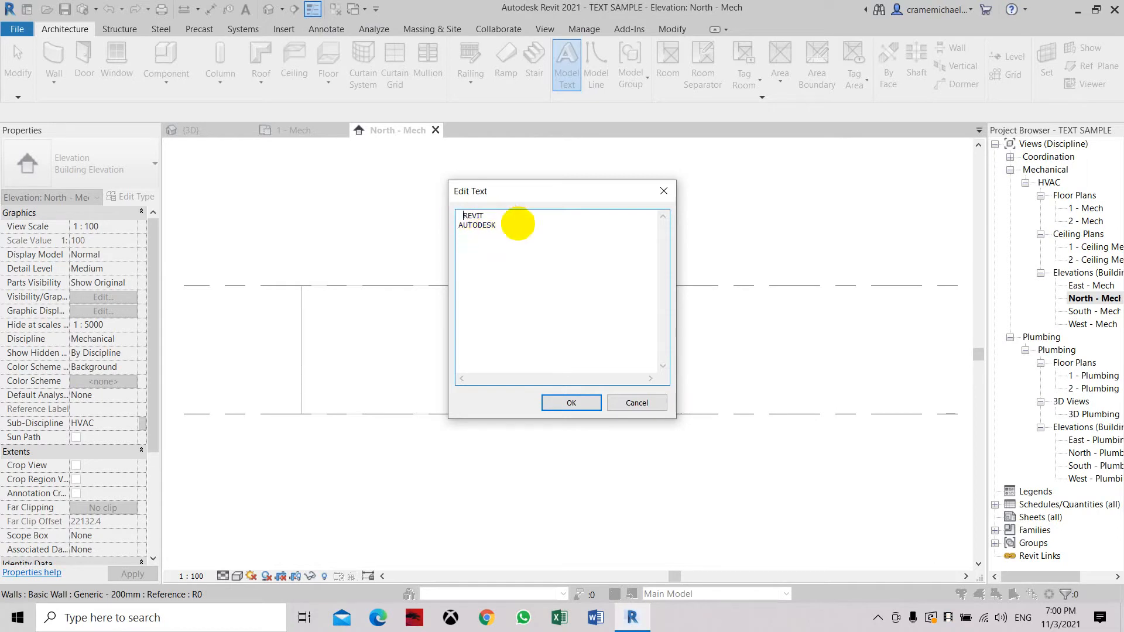
pyautogui.click(569, 402)
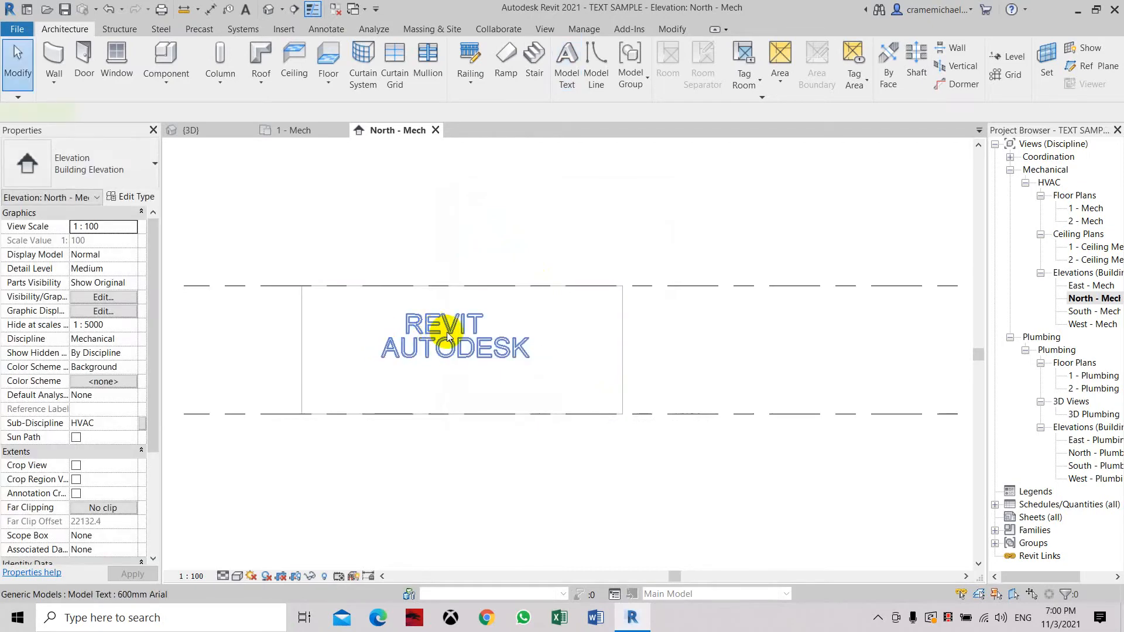
# Change the selected REVIT AUTODESK model text to the 1000mm Arial type
pyautogui.click(444, 337)
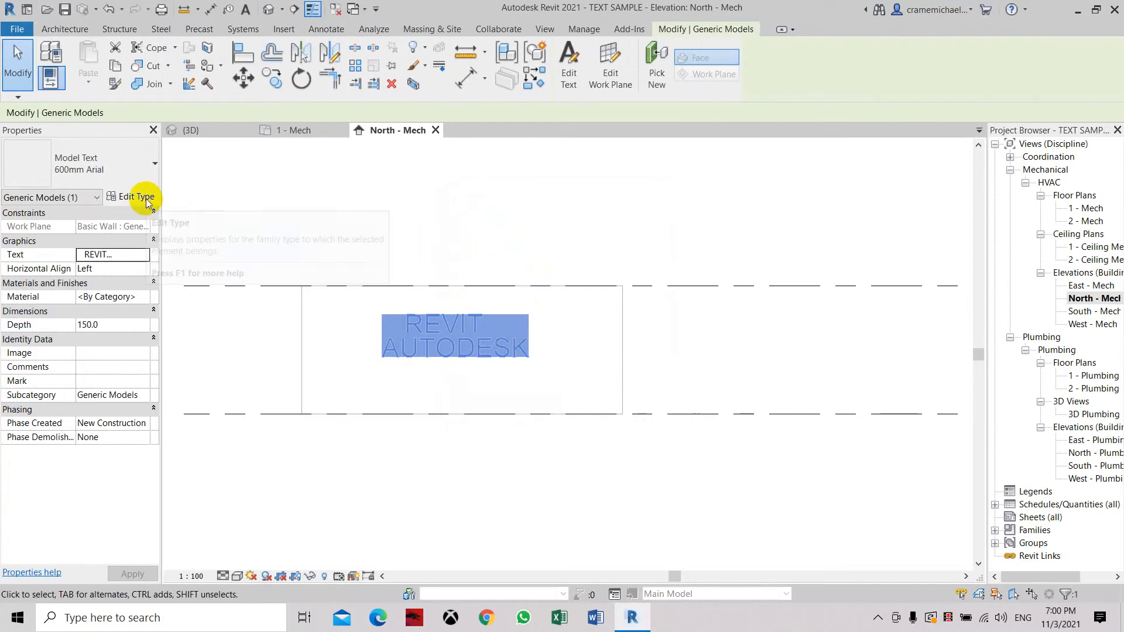
pyautogui.click(136, 197)
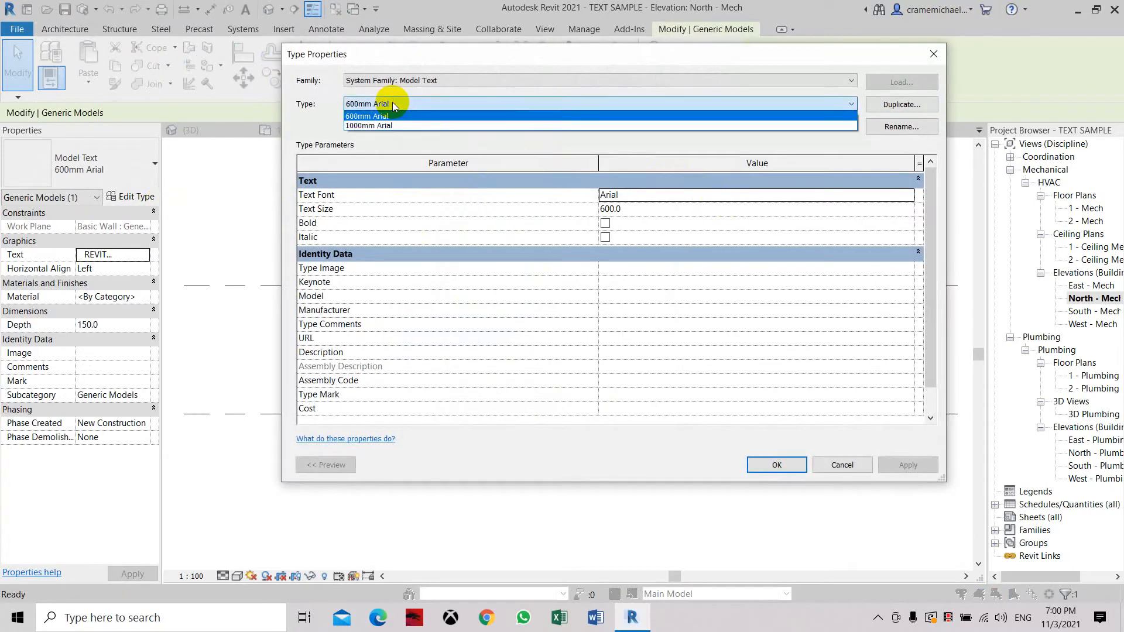
pyautogui.moveTo(393, 125)
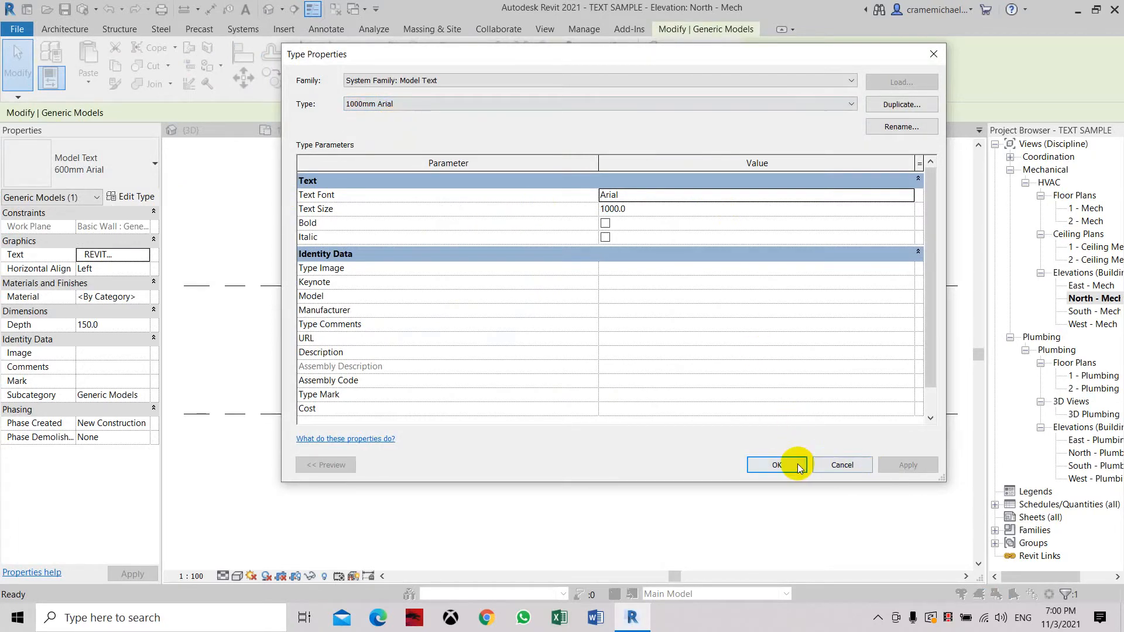
pyautogui.click(776, 464)
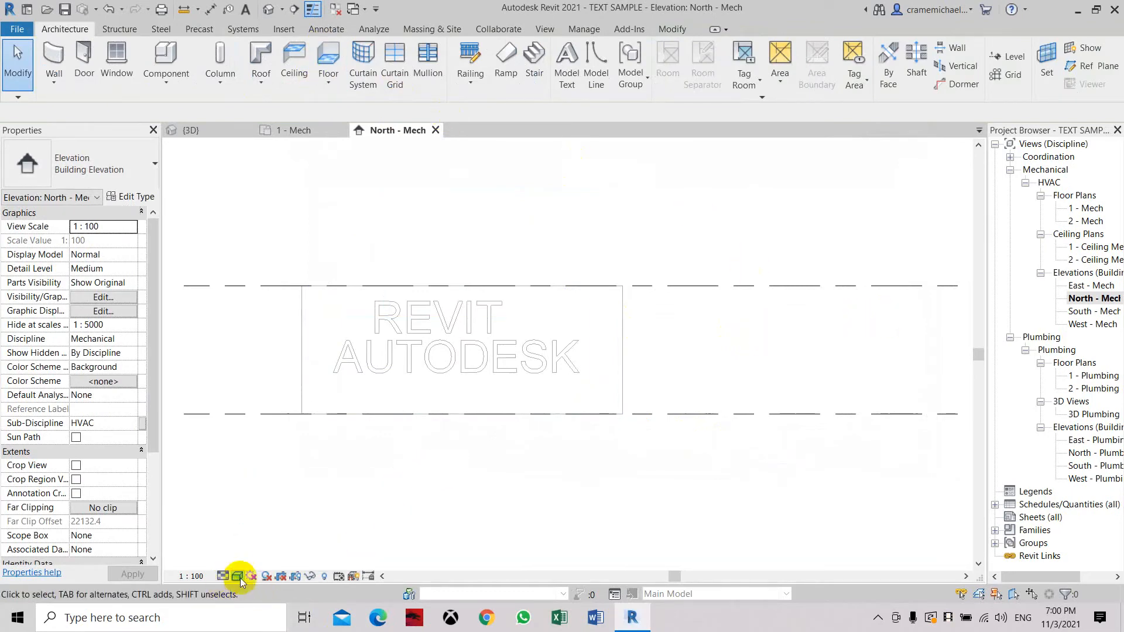
pyautogui.click(237, 576)
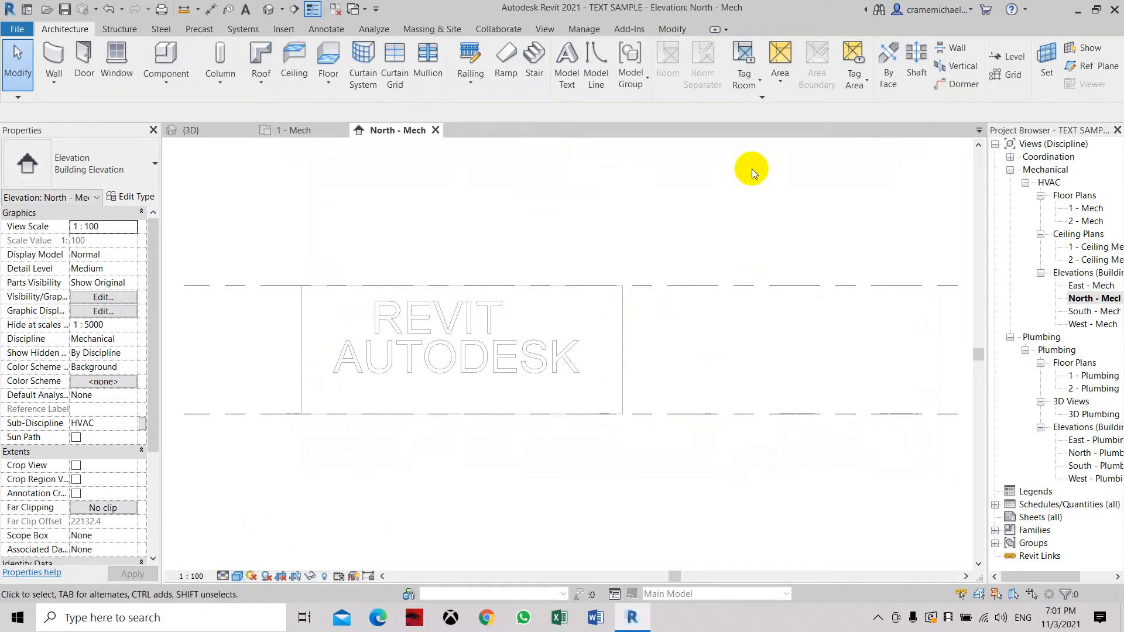
# Switch to the {3D} view showing the wall with its raised model text
pyautogui.click(191, 130)
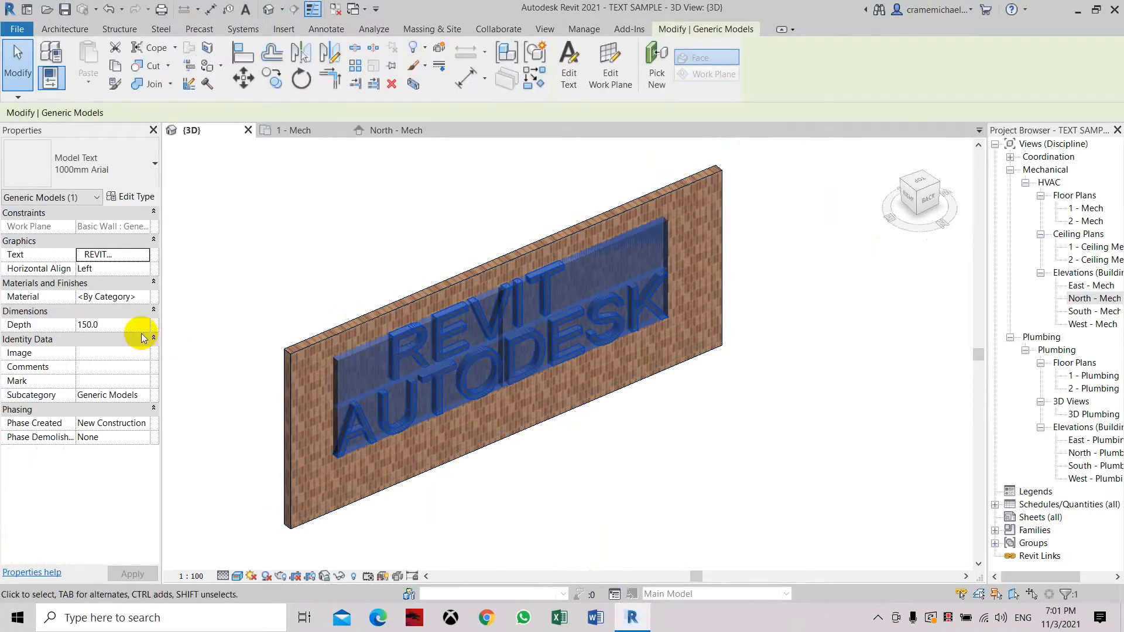
# Set the model text Depth to -250 and reorient the view with the ViewCube
pyautogui.click(108, 324)
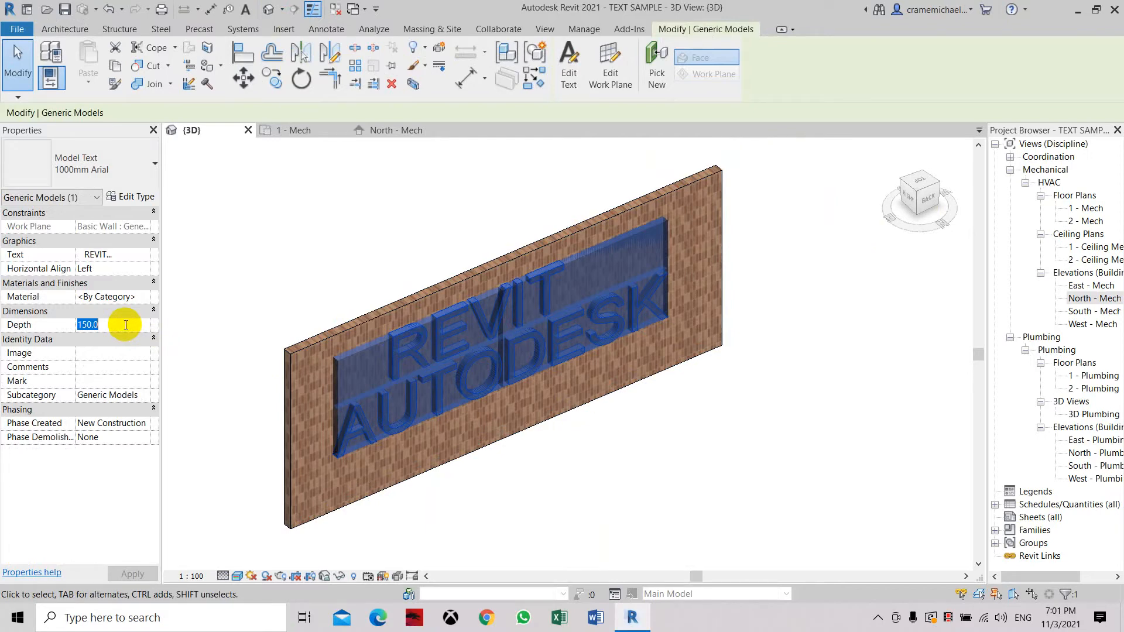
pyautogui.write('-25')
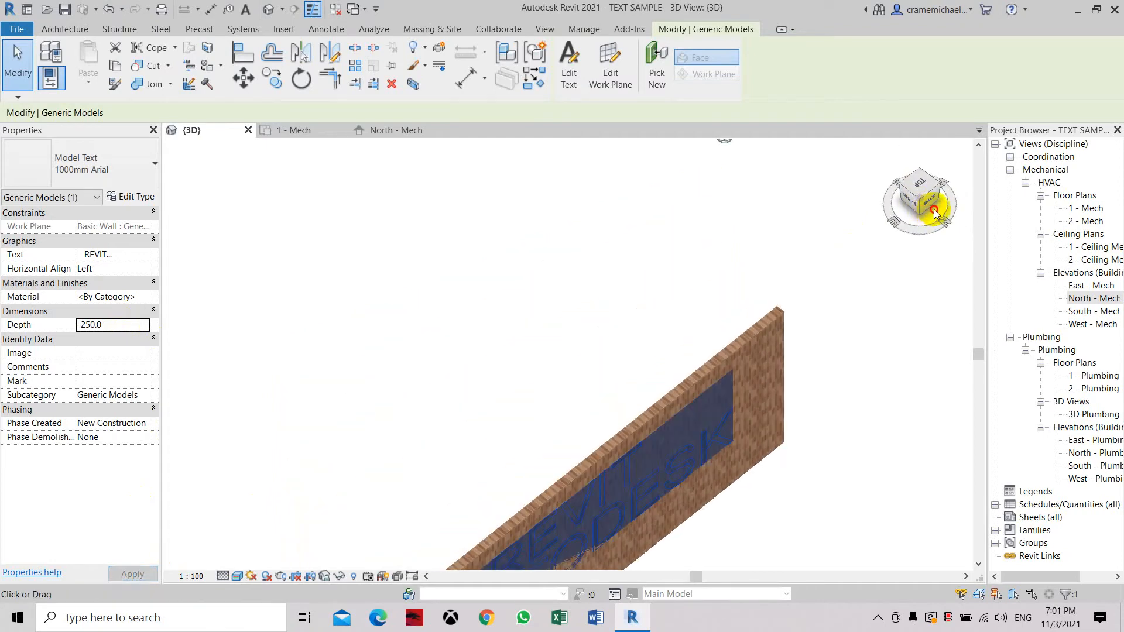
pyautogui.click(933, 207)
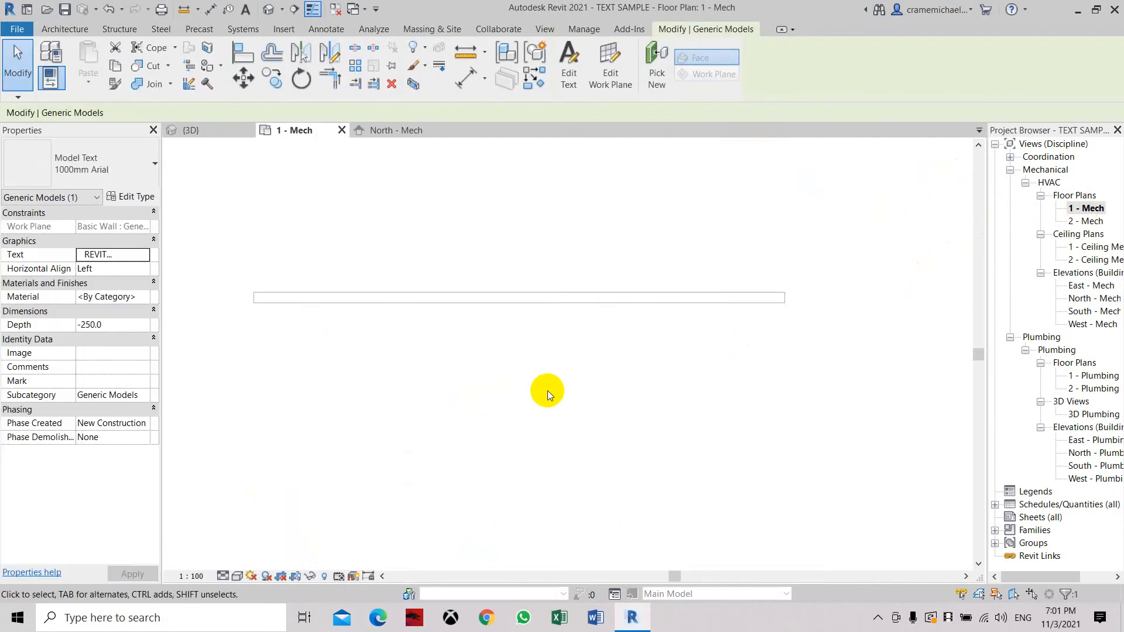
# Adjust the floor plan Visual Style, then open East - Mech and inspect the wall
pyautogui.click(236, 575)
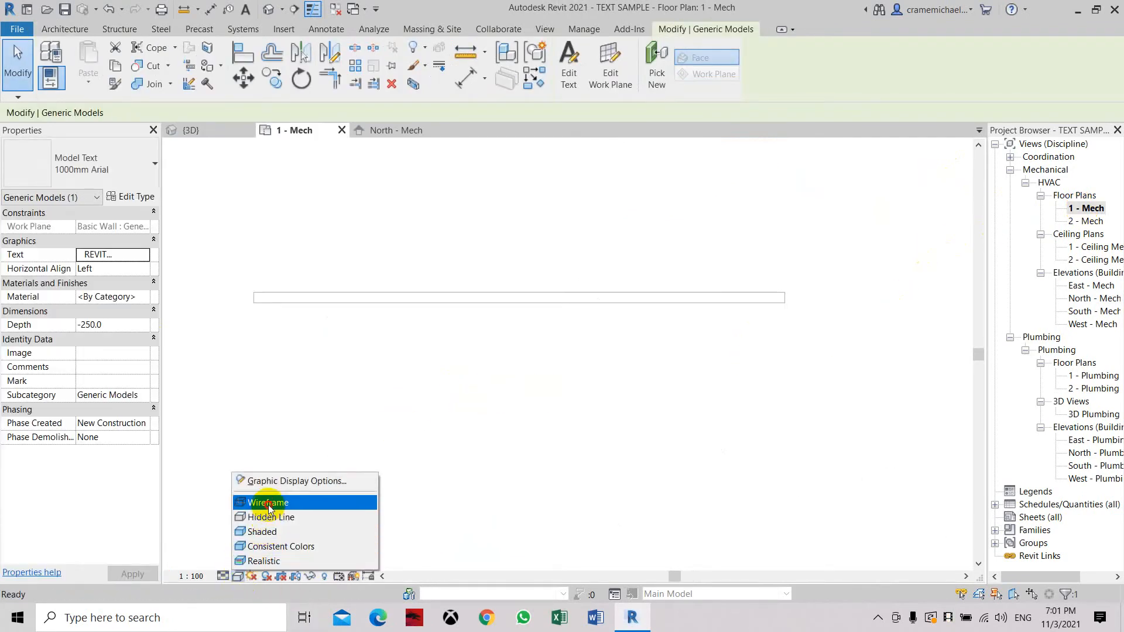
pyautogui.moveTo(262, 532)
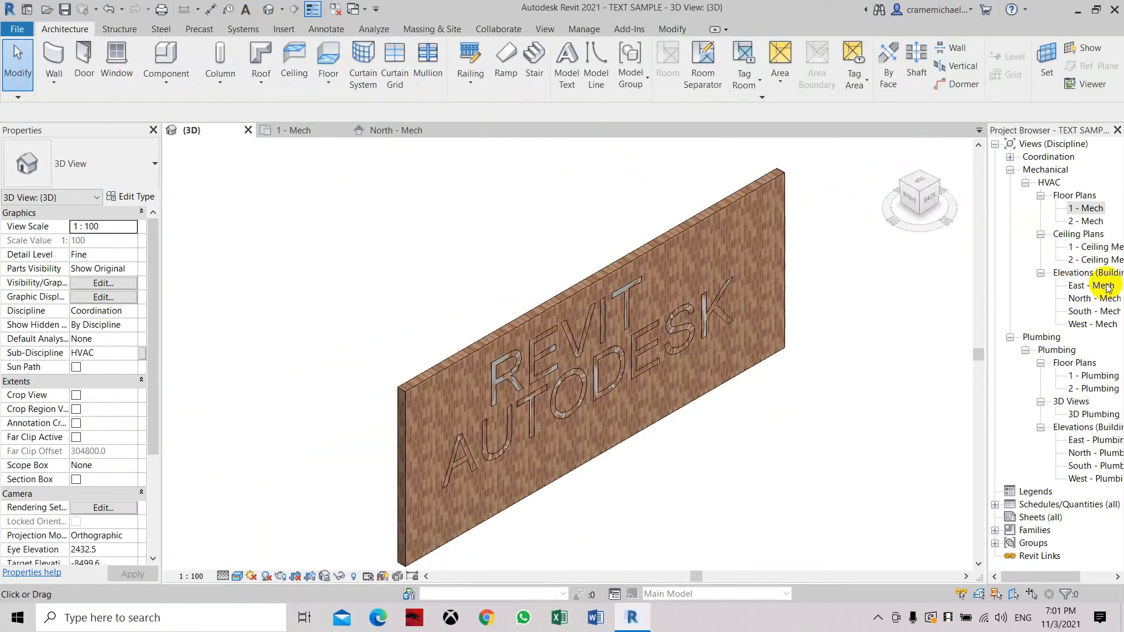
pyautogui.doubleClick(1089, 285)
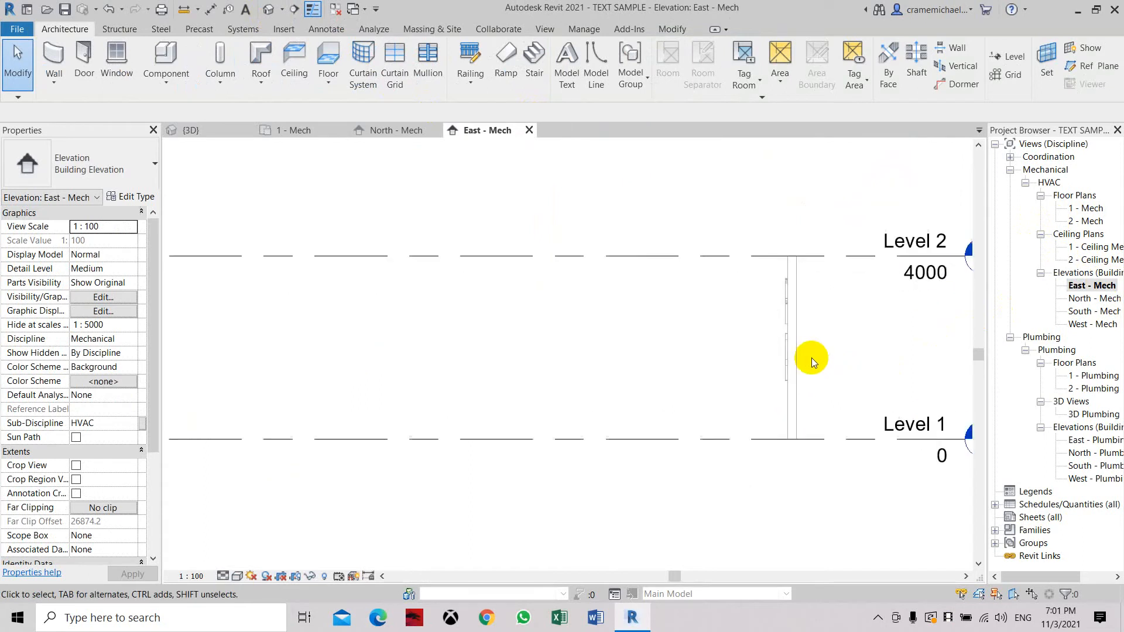
pyautogui.click(781, 274)
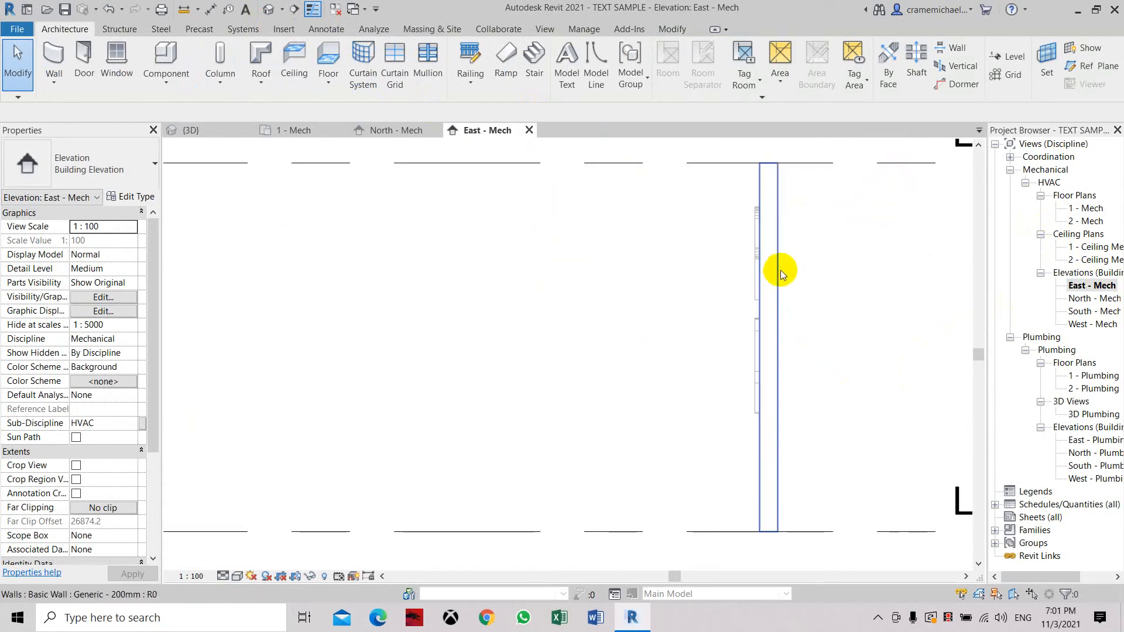
pyautogui.click(766, 286)
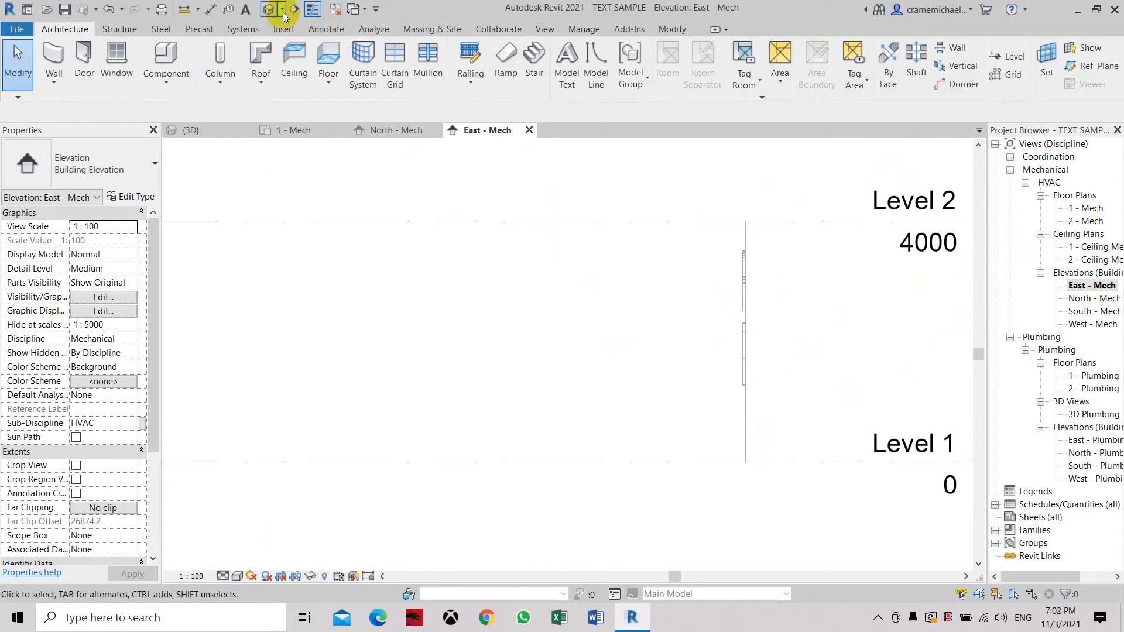
# In the 3D view, override the model text's surface transparency to 100 by element
pyautogui.click(191, 130)
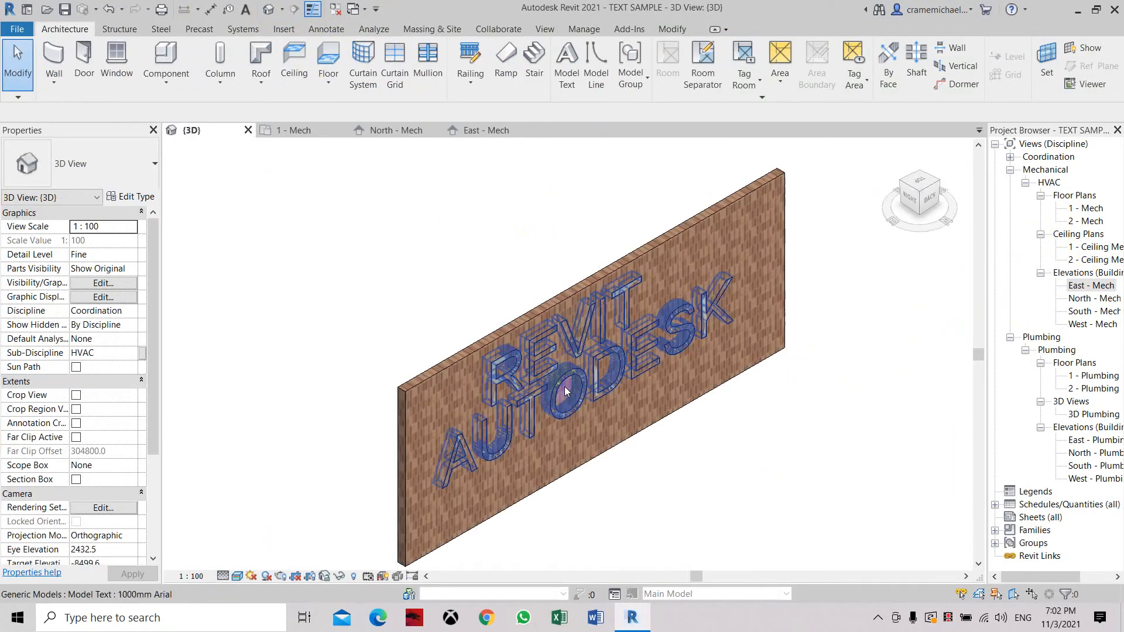
pyautogui.rightClick(567, 390)
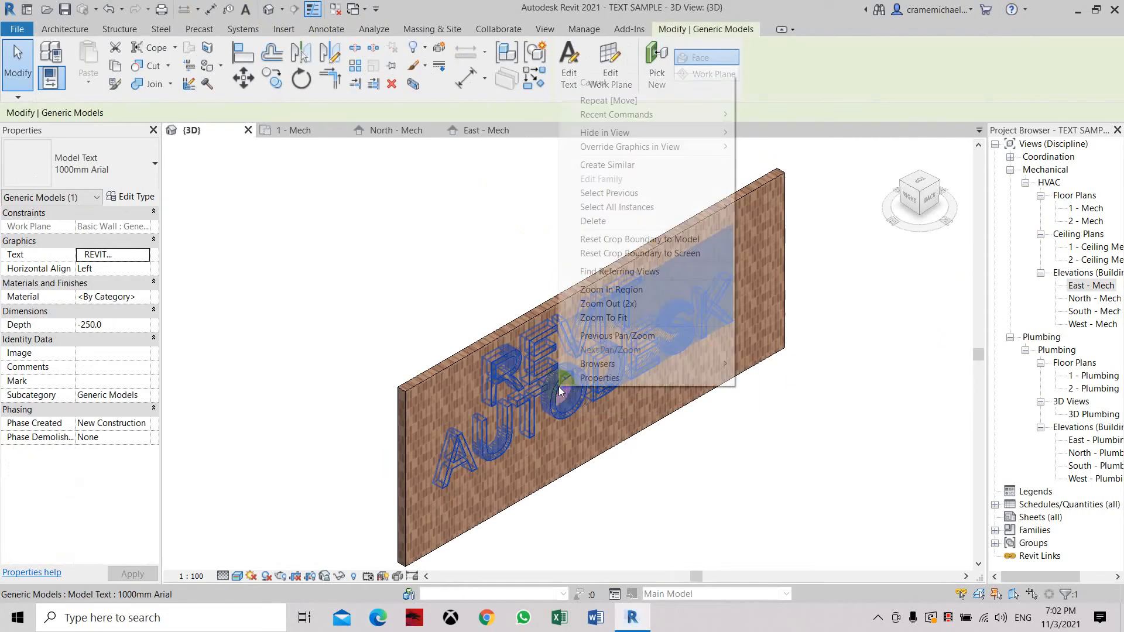
pyautogui.moveTo(630, 147)
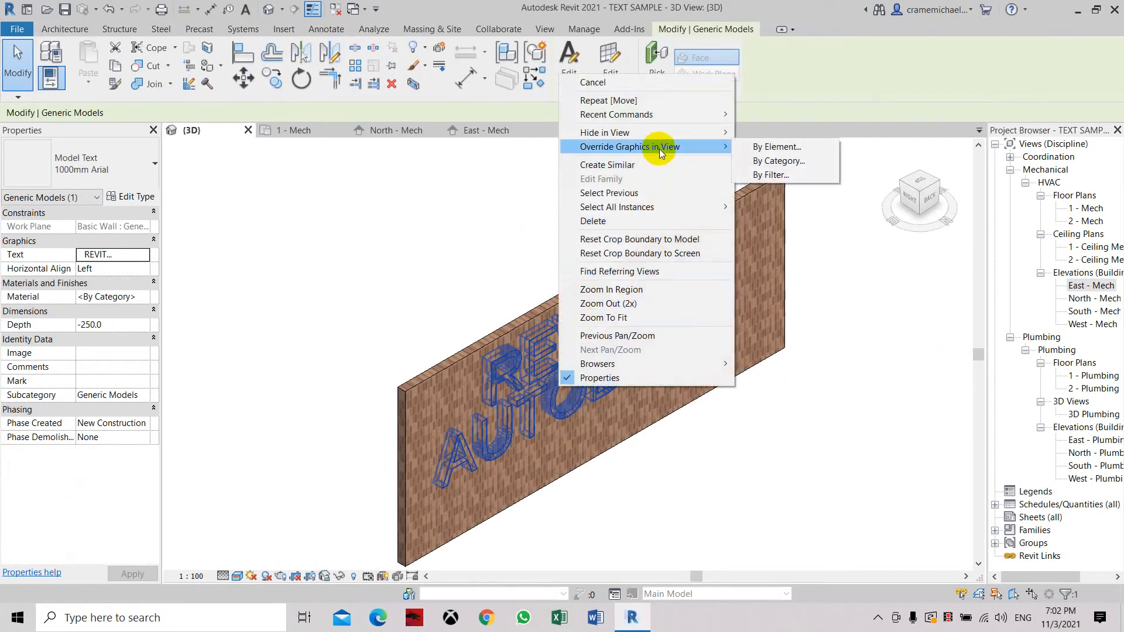
pyautogui.moveTo(682, 151)
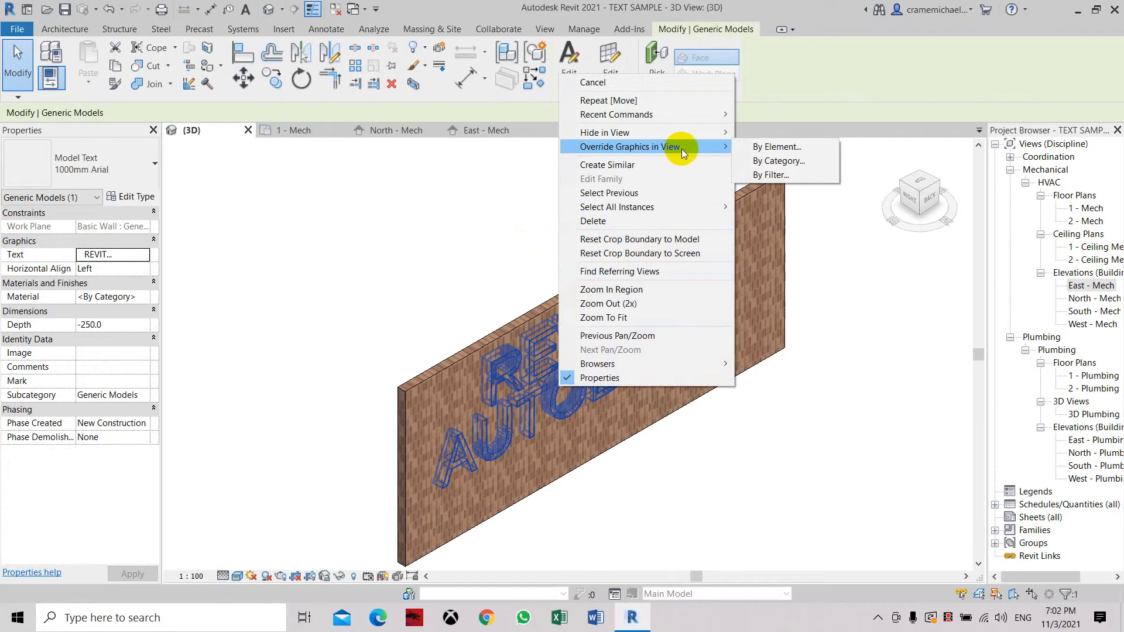
pyautogui.click(777, 147)
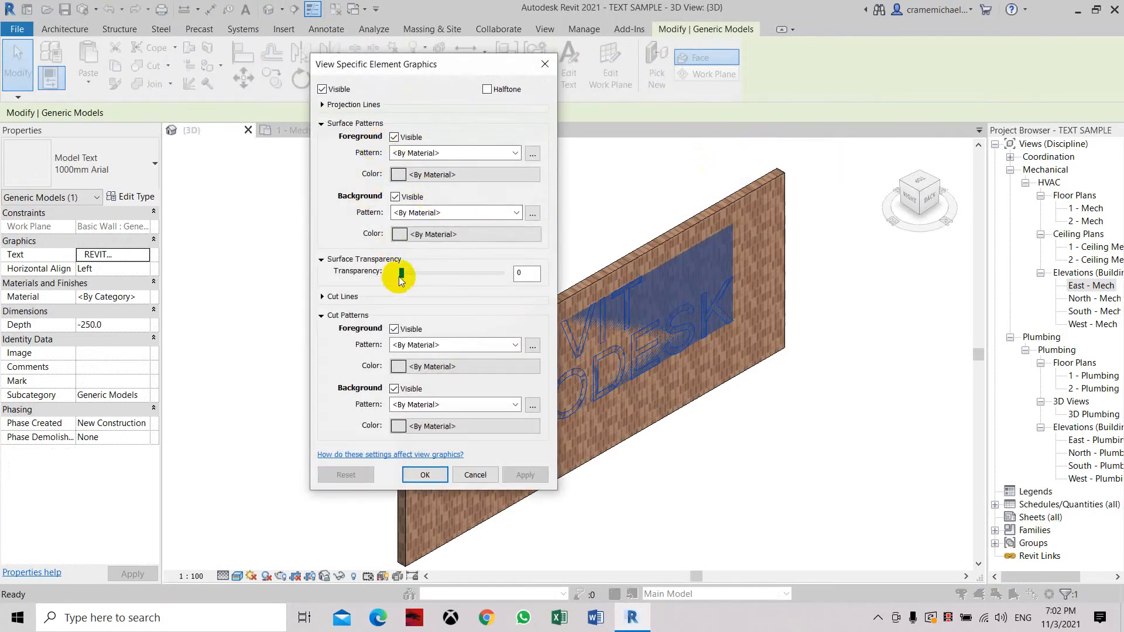
pyautogui.moveTo(400, 273); pyautogui.dragTo(501, 273)
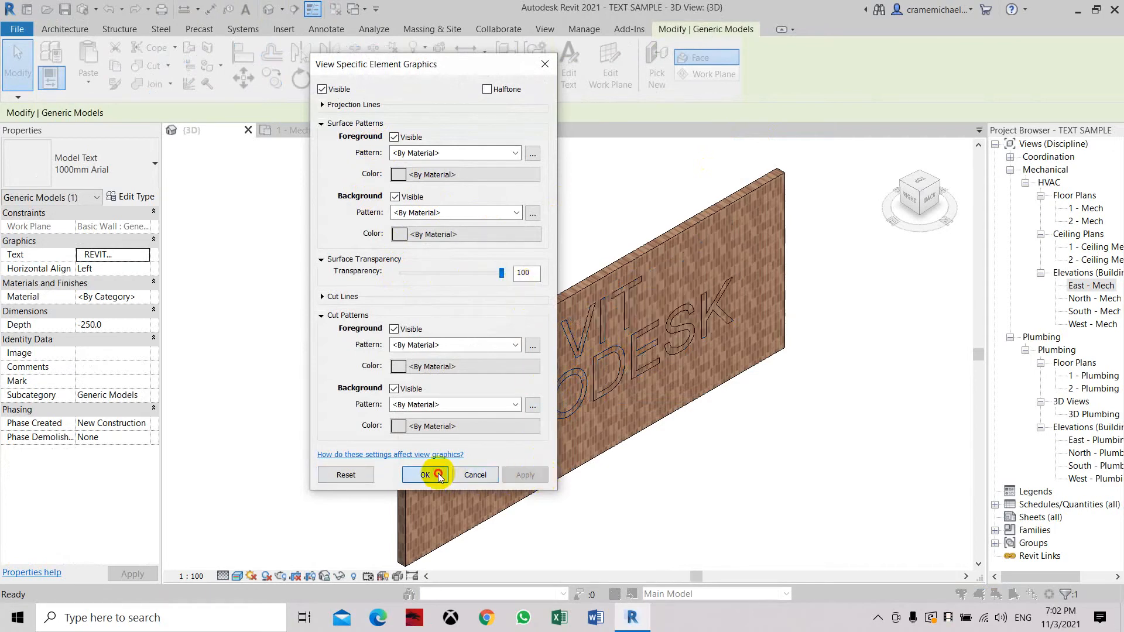
pyautogui.click(425, 474)
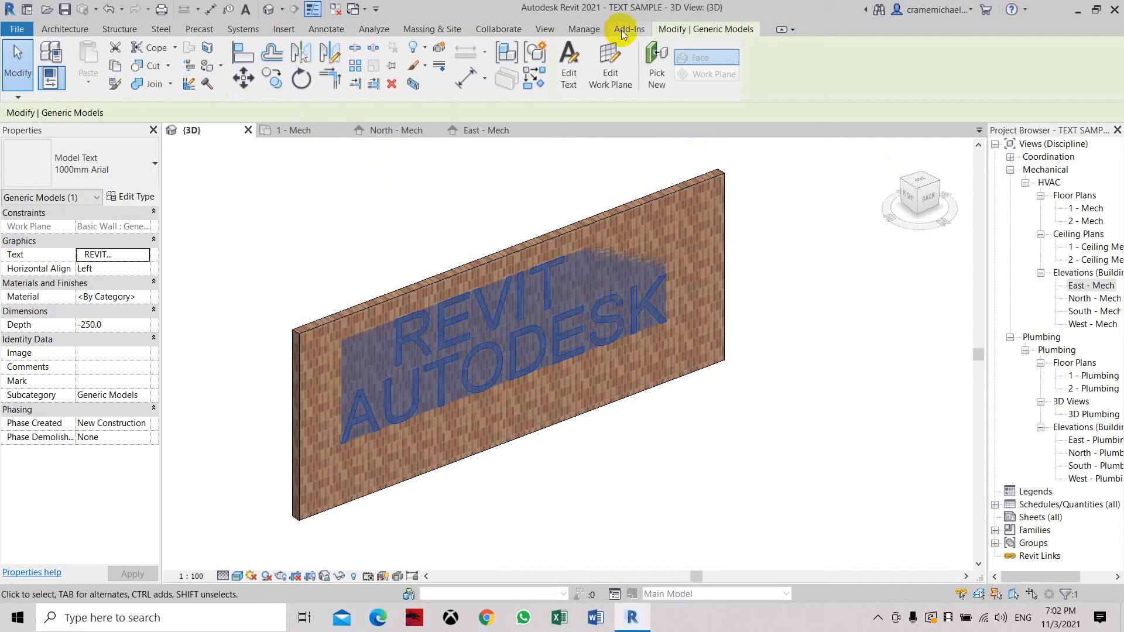
pyautogui.moveTo(811, 192)
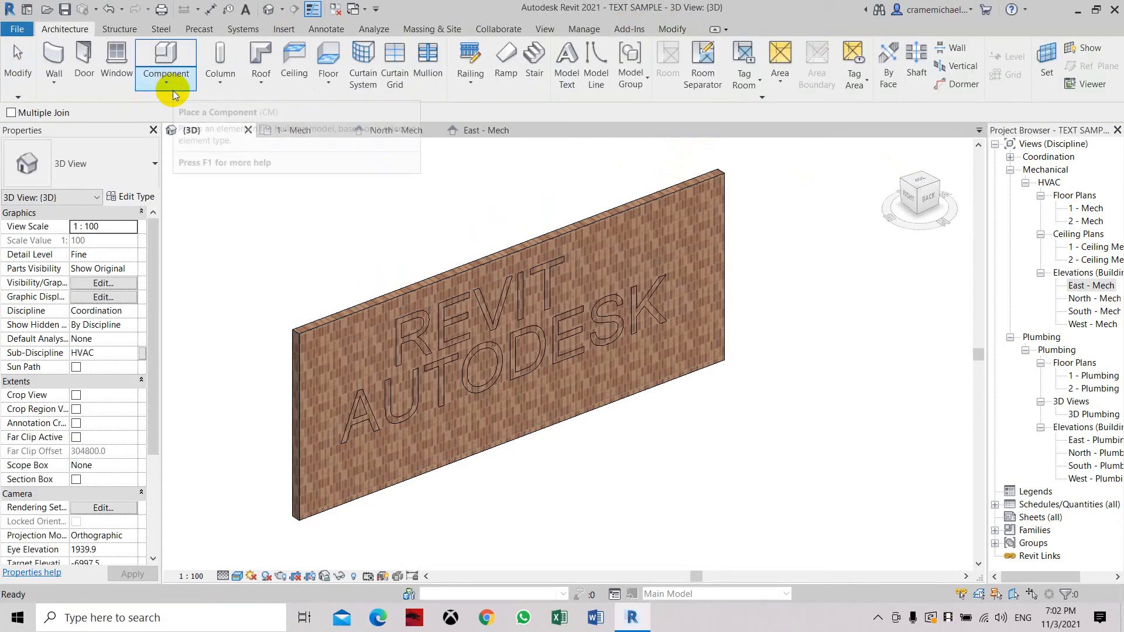
pyautogui.moveTo(672, 29)
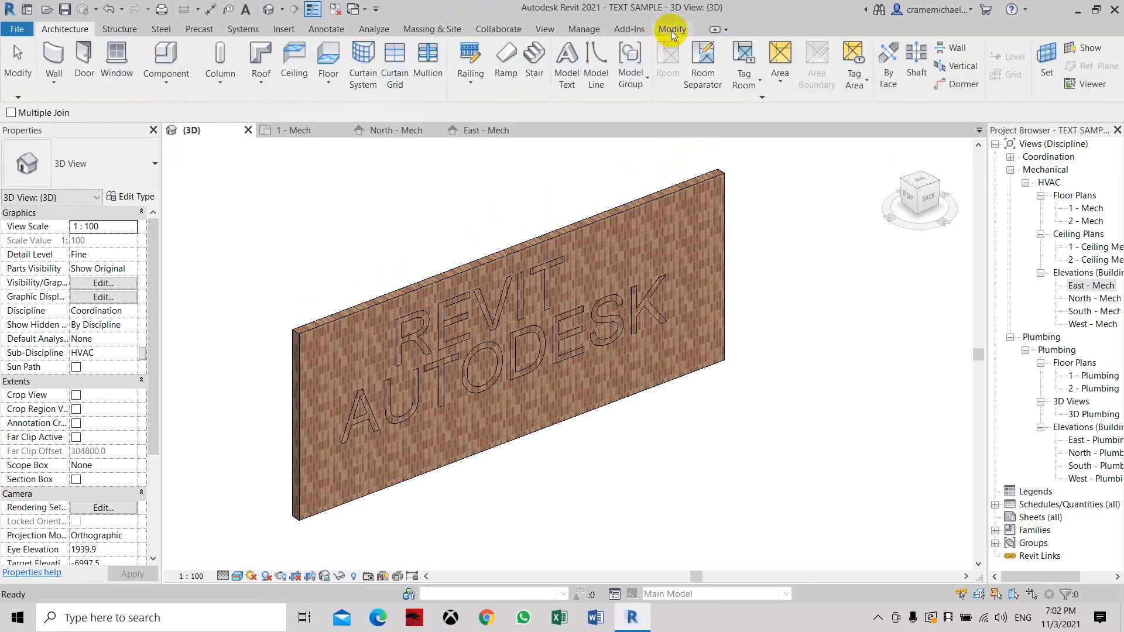
# Apply Cut Geometry so the REVIT AUTODESK model text cuts into the wall
pyautogui.click(671, 28)
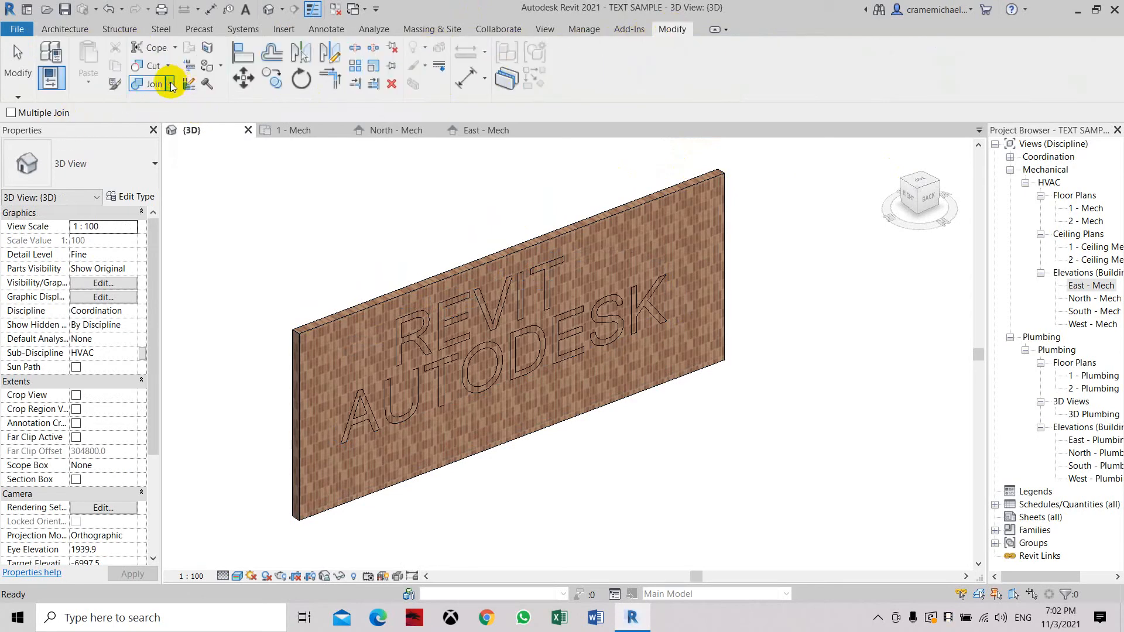
pyautogui.click(516, 287)
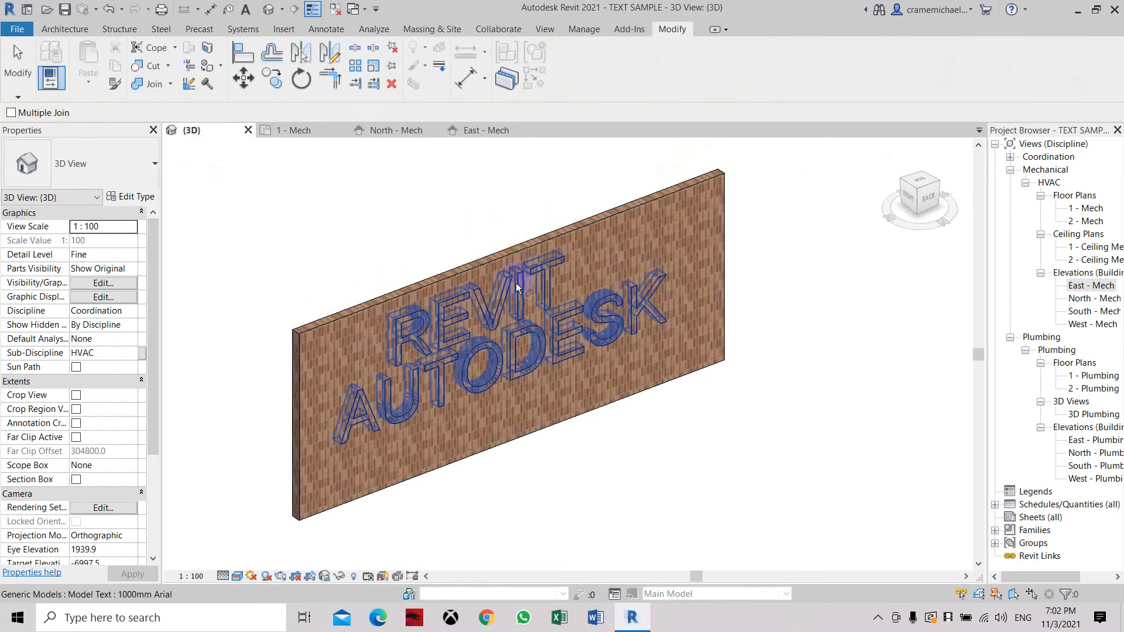
pyautogui.click(470, 319)
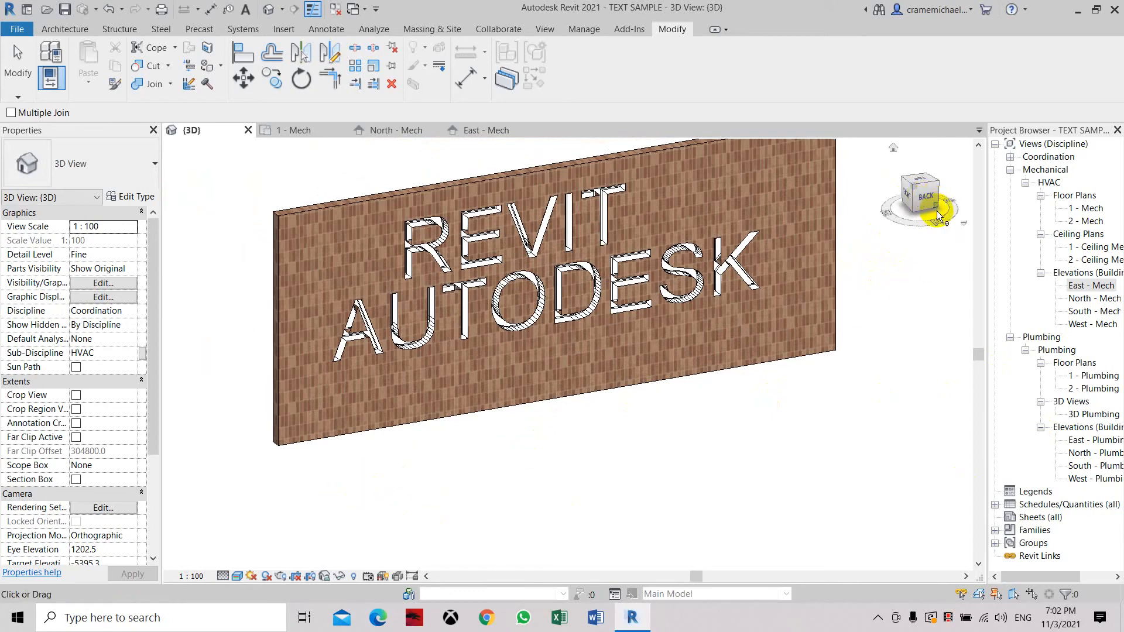
# Show the lettered wall with plain shading from another angle, then open the East - Mech elevation
pyautogui.click(236, 576)
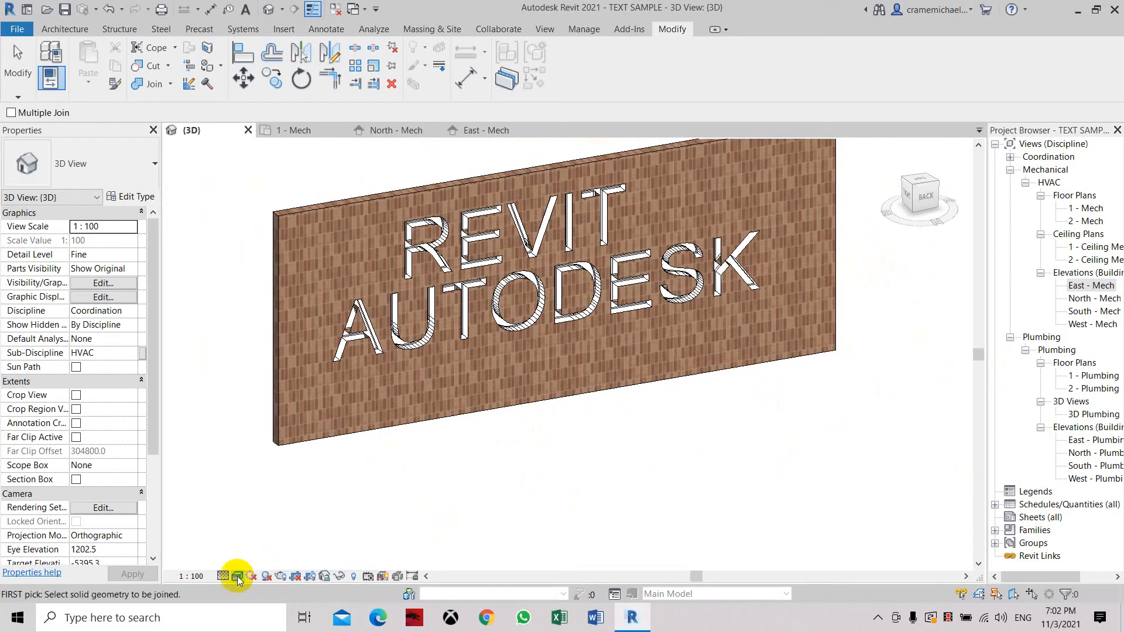
pyautogui.click(418, 260)
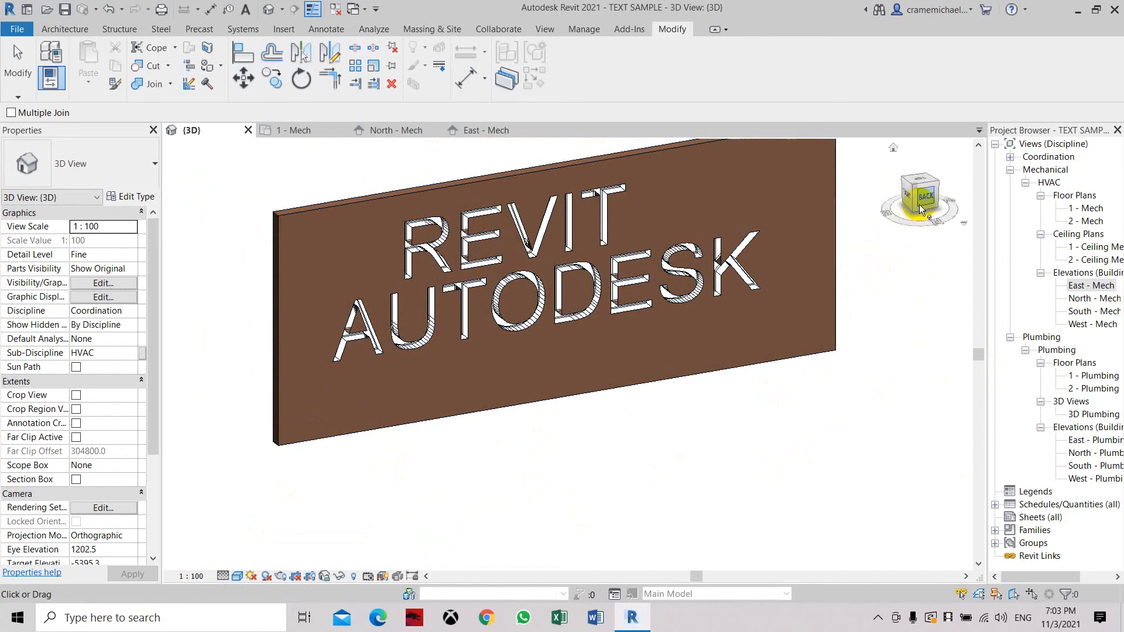
pyautogui.moveTo(920, 198); pyautogui.dragTo(939, 226)
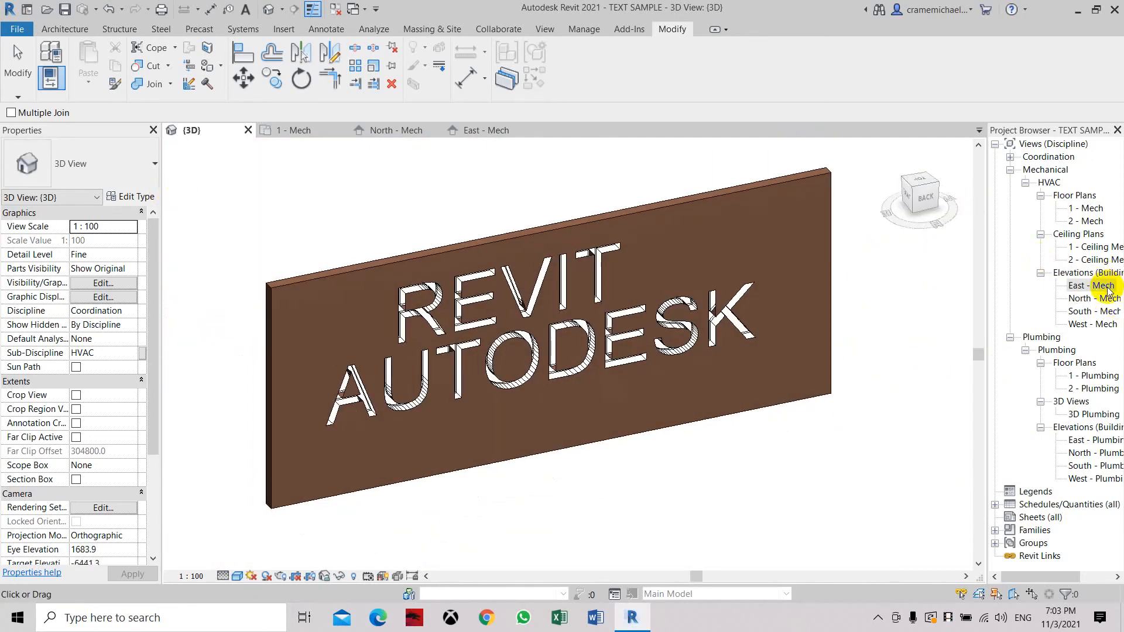
pyautogui.doubleClick(1089, 286)
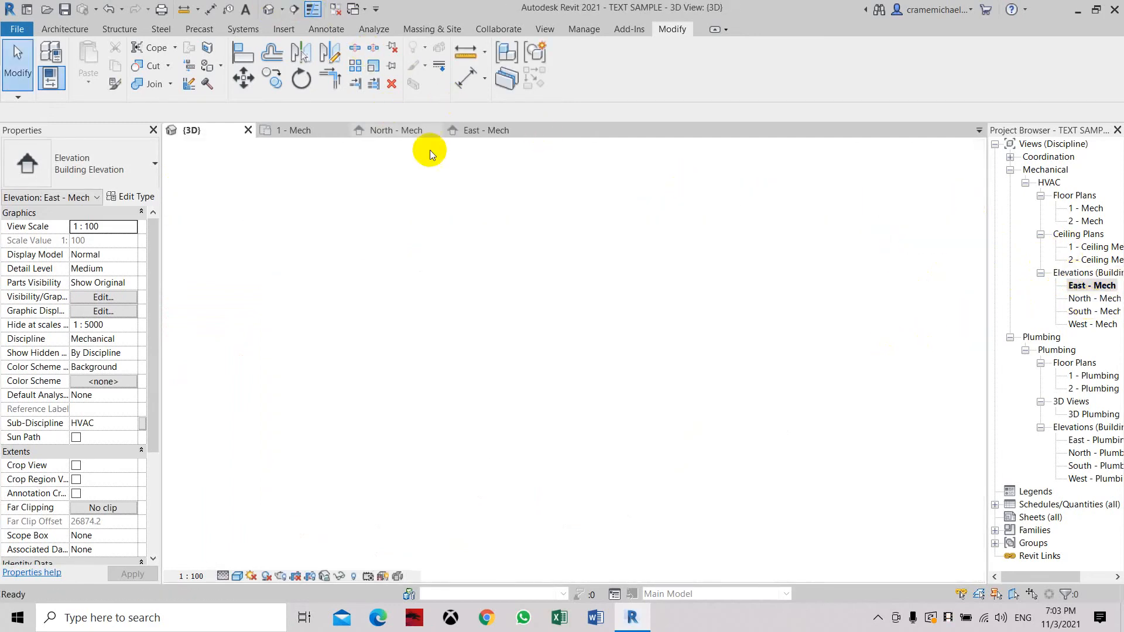
# Back in the {3D} view, select the REVIT AUTODESK text from the wall's back face
pyautogui.click(192, 130)
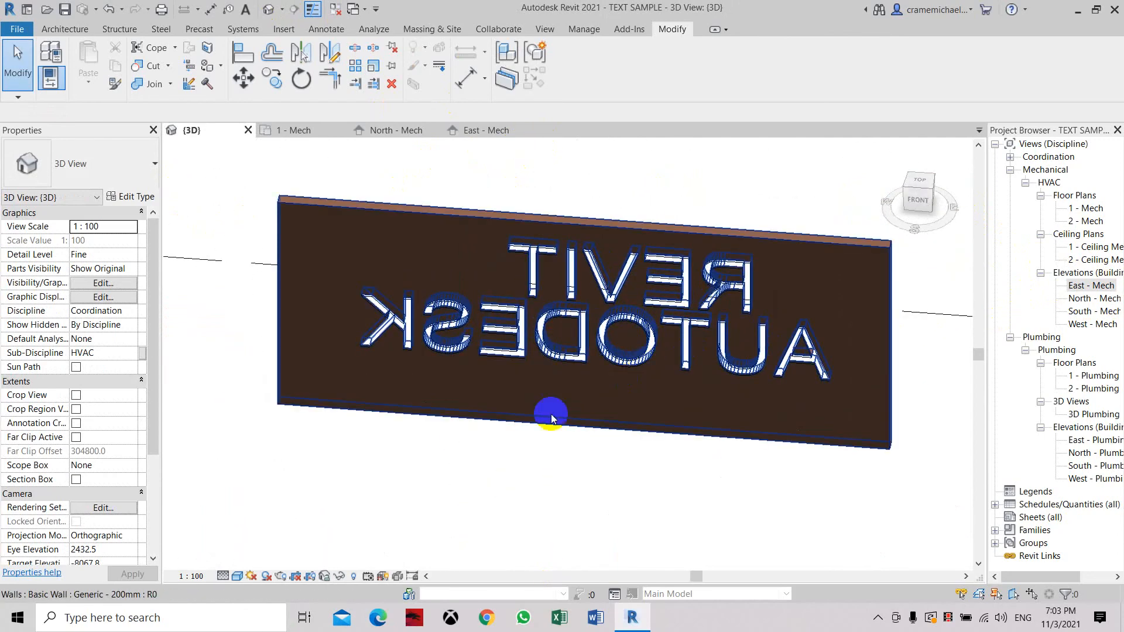
pyautogui.click(409, 315)
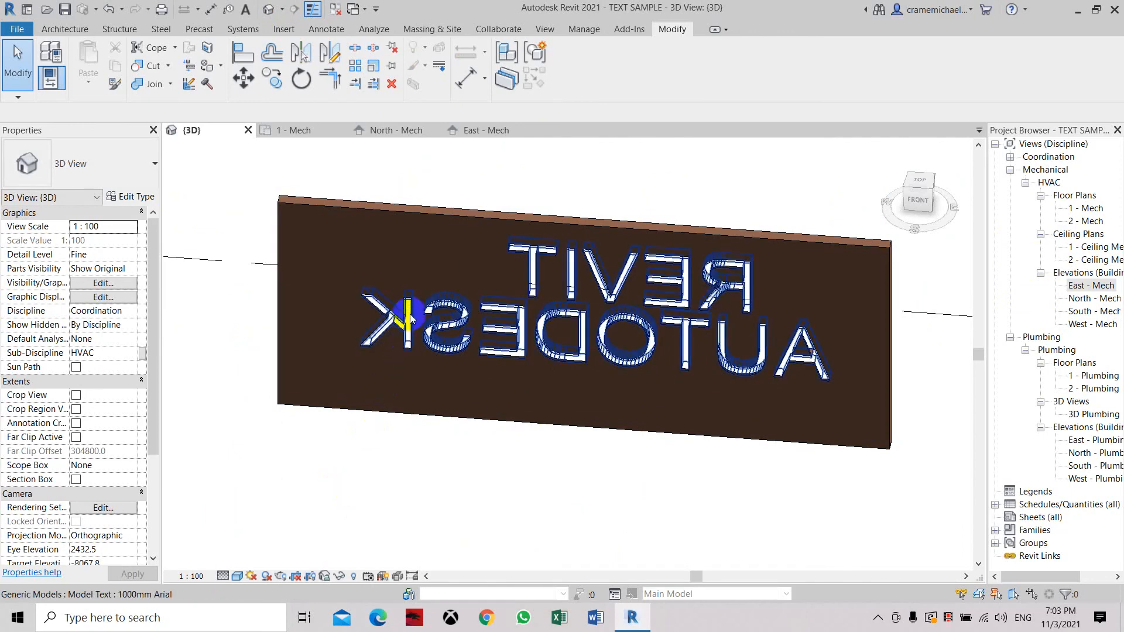